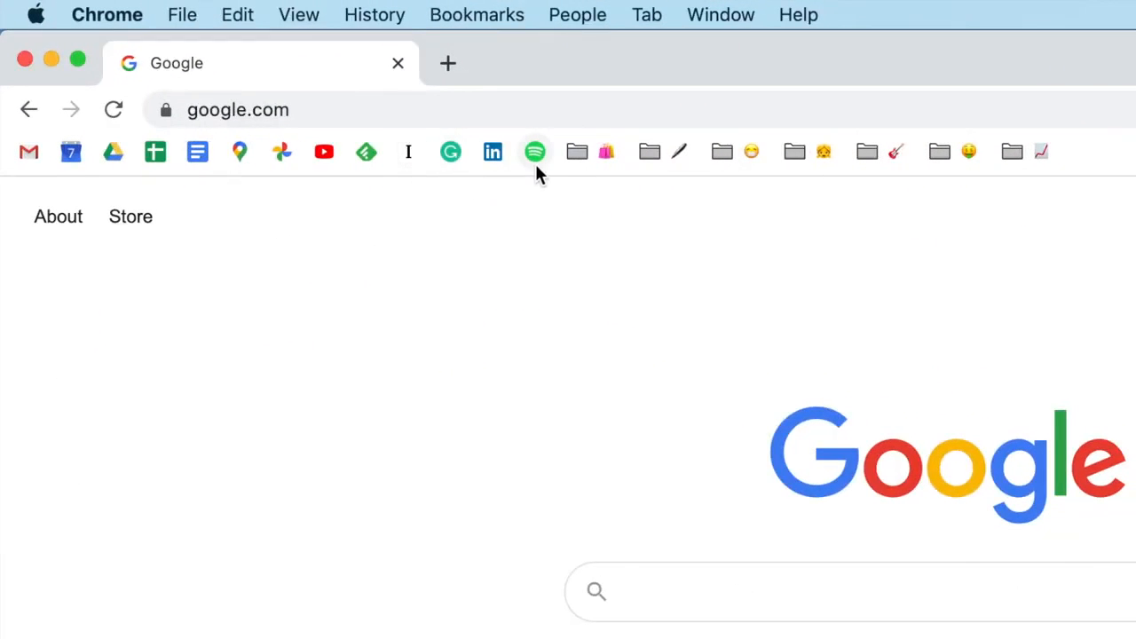
{"action": "mouse_move", "coordinate": [536, 151]}
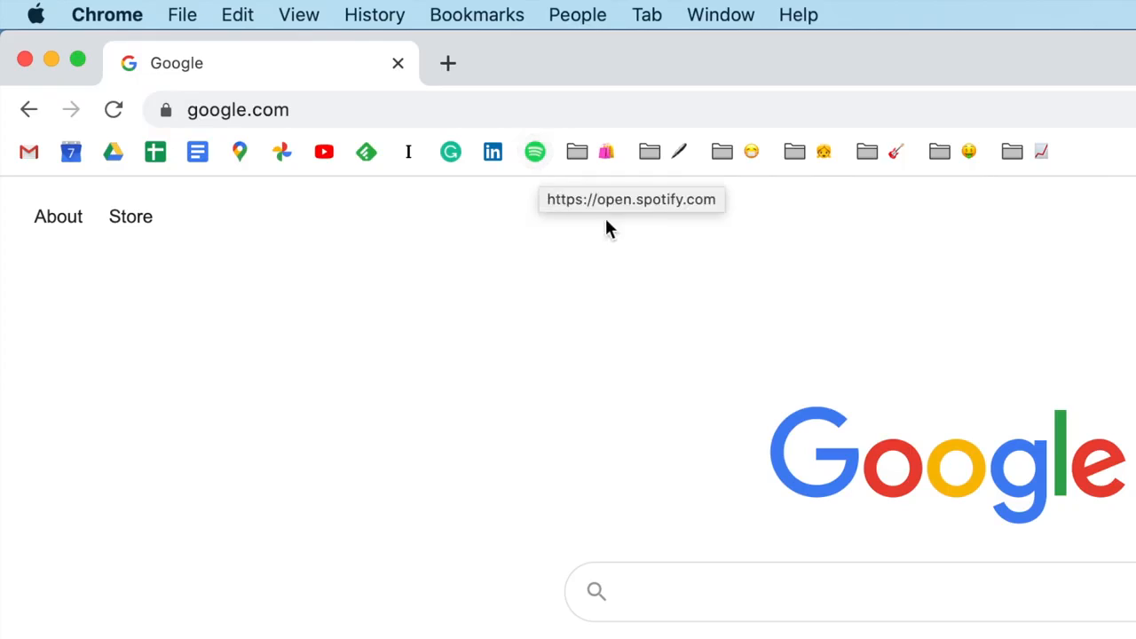
{"action": "mouse_move", "coordinate": [589, 270]}
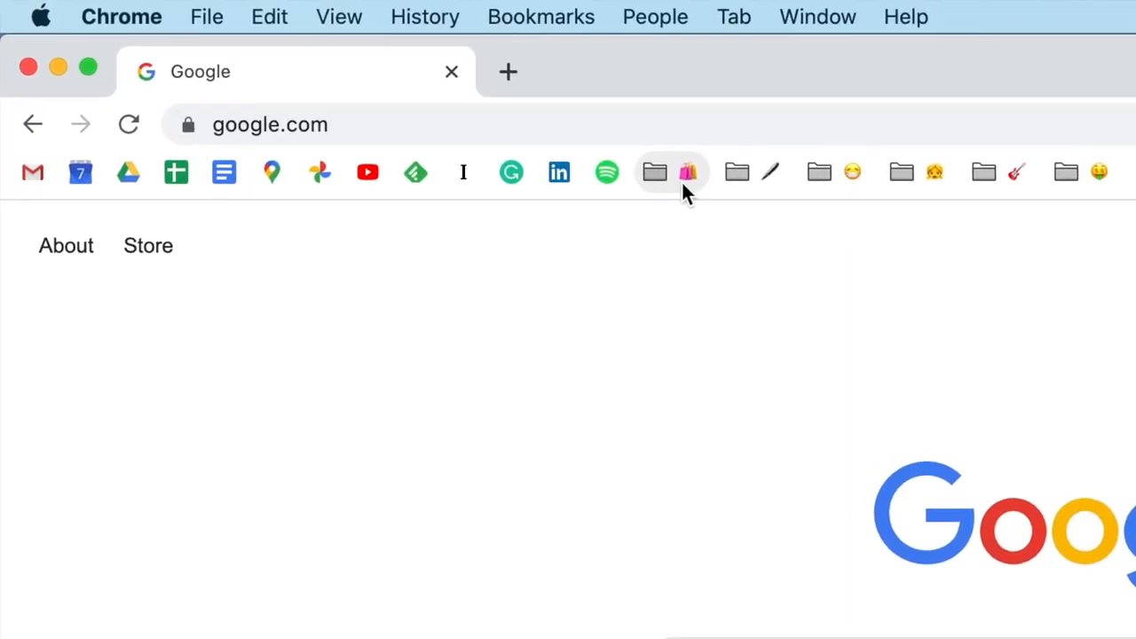
Peek inside the smiley-emoji bookmark folder of COVID links, then close it
{"action": "left_click", "coordinate": [689, 170]}
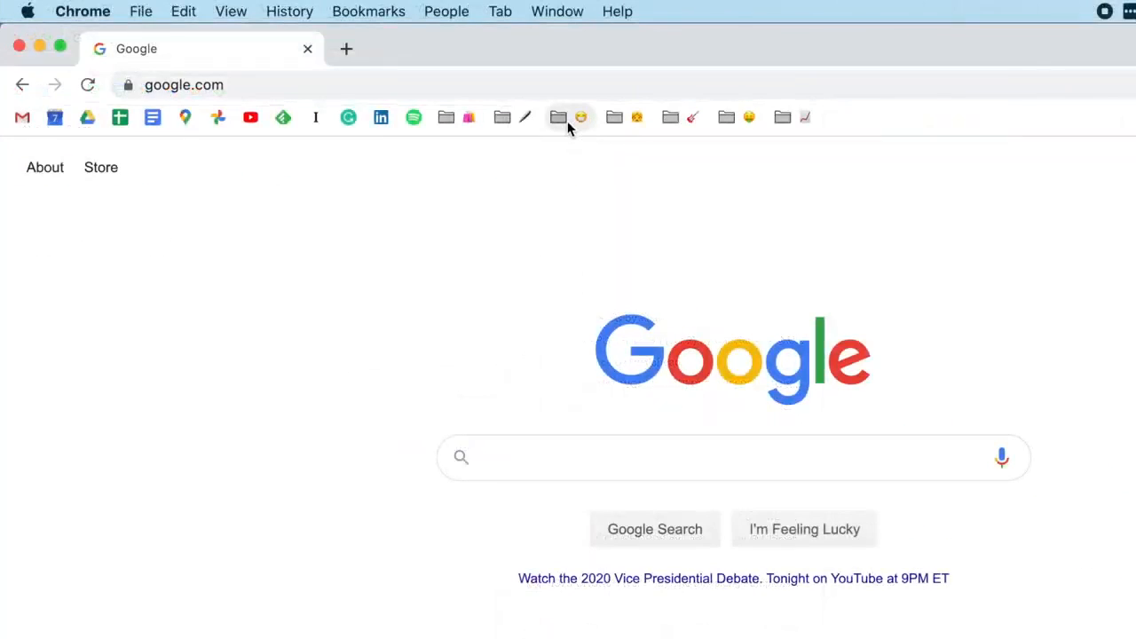
{"action": "left_click", "coordinate": [558, 117]}
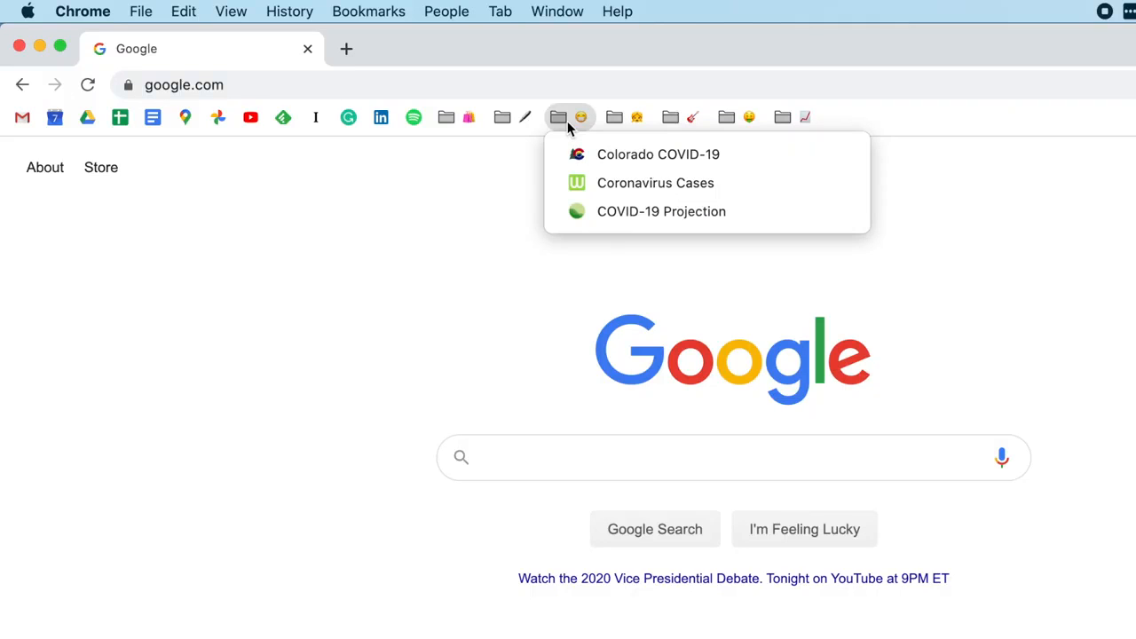
{"action": "left_click", "coordinate": [451, 213]}
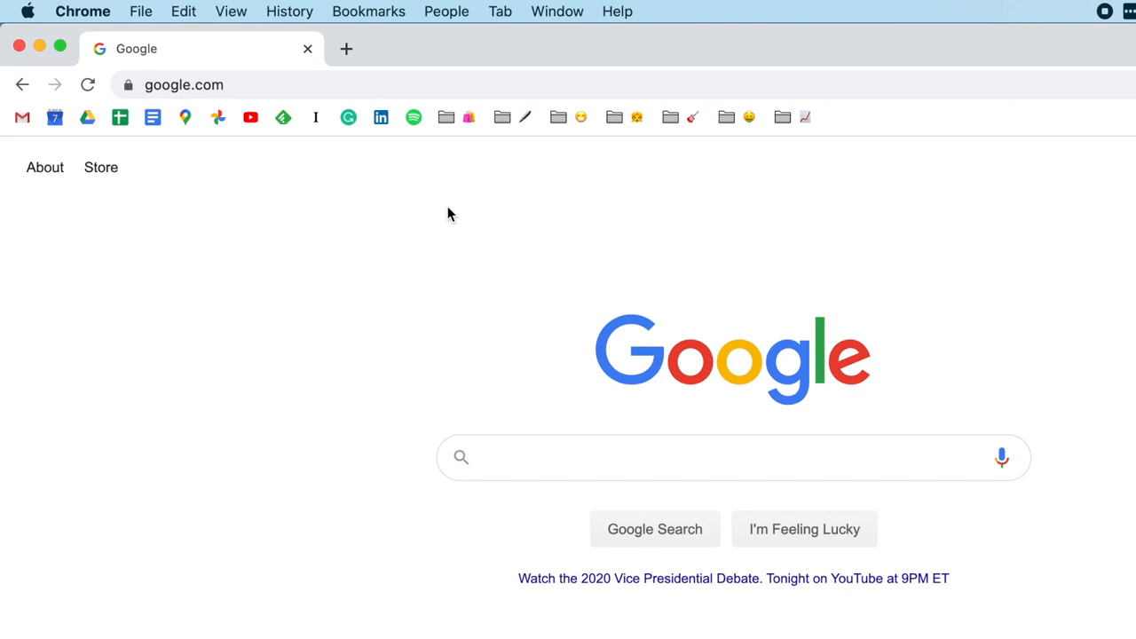
{"action": "mouse_move", "coordinate": [422, 168]}
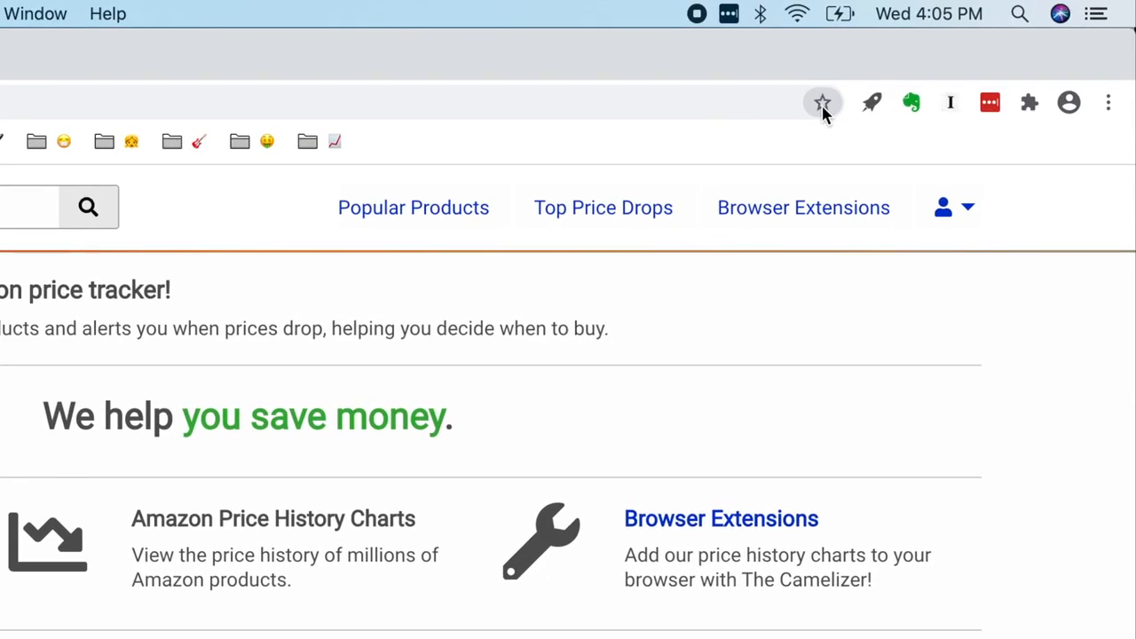
Bookmark the price tracker page on the Bookmarks Bar with its name erased
{"action": "left_click", "coordinate": [824, 101]}
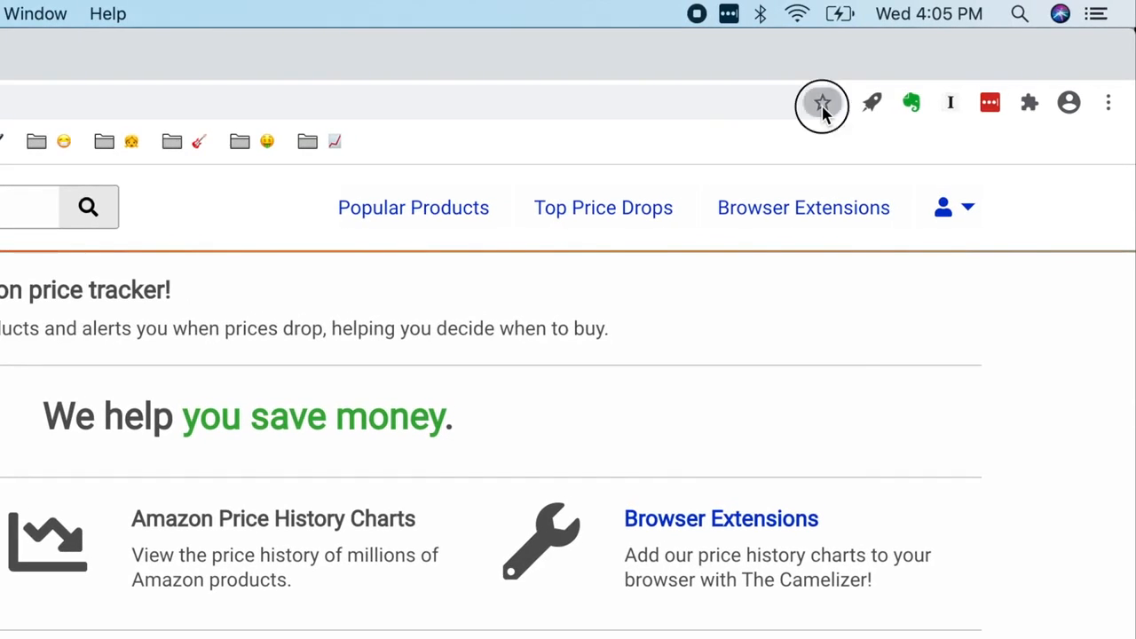
{"action": "left_click", "coordinate": [824, 102]}
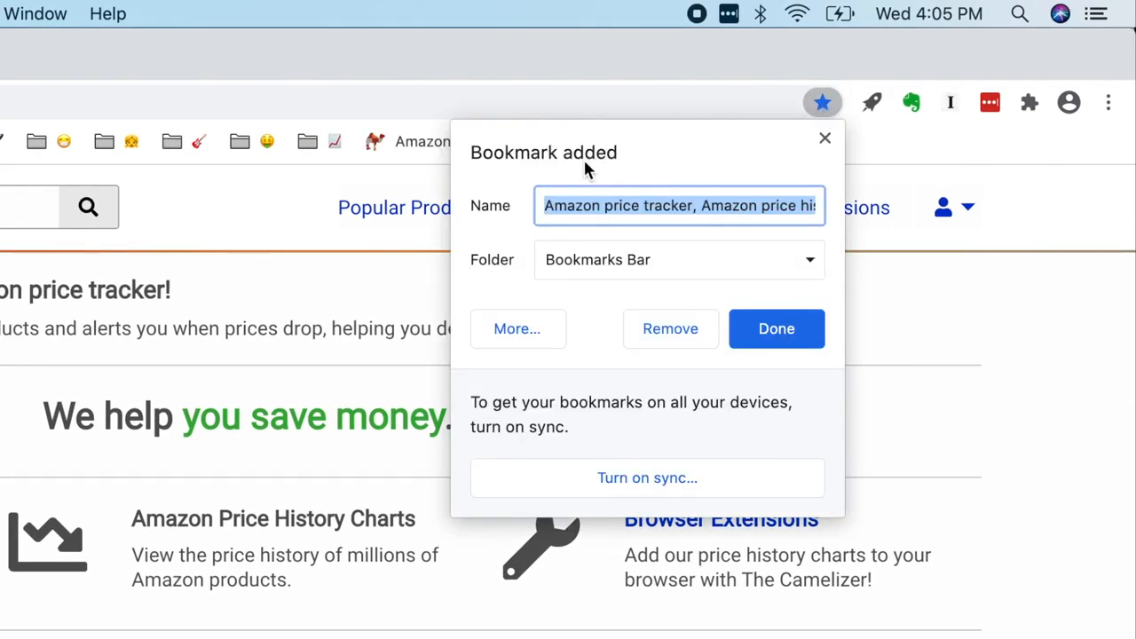
{"action": "mouse_move", "coordinate": [648, 220]}
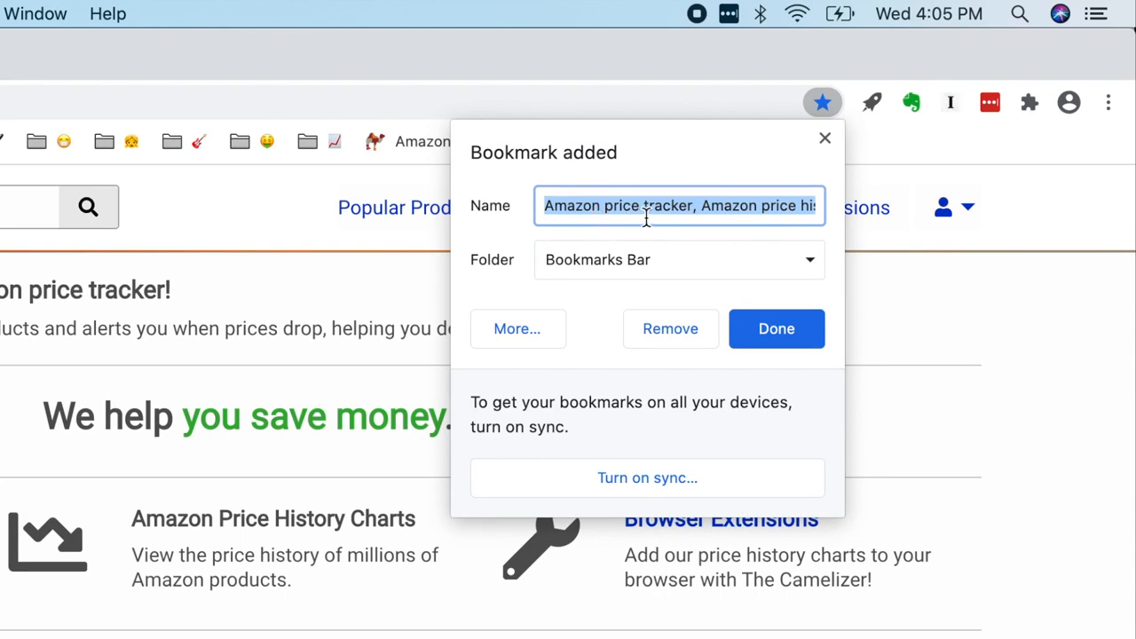
{"action": "mouse_move", "coordinate": [618, 284]}
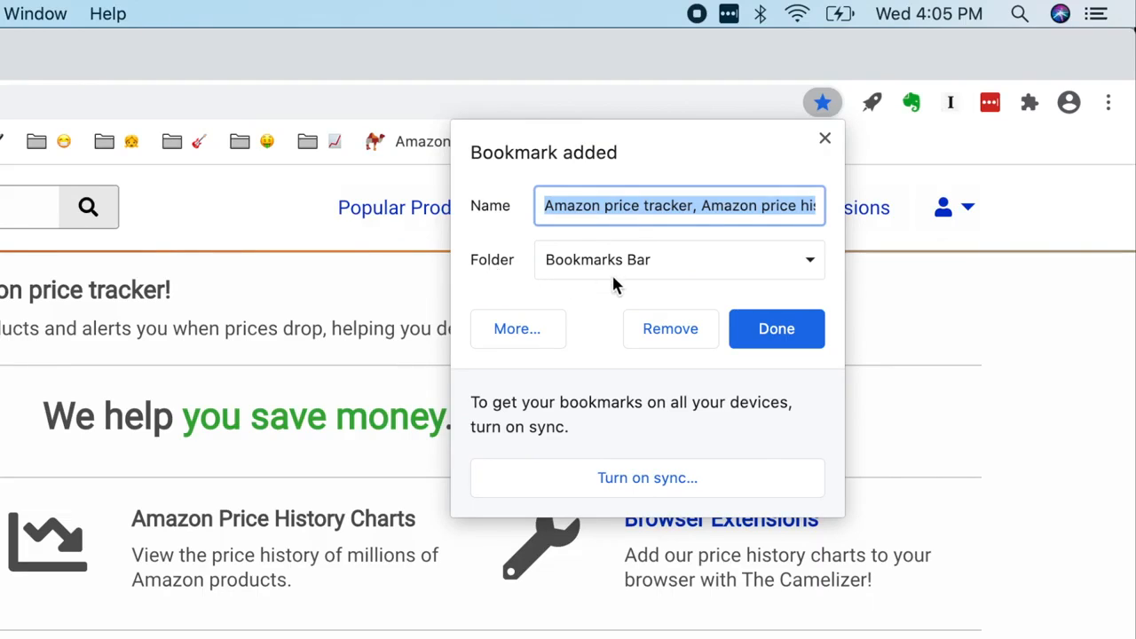
{"action": "mouse_move", "coordinate": [639, 280]}
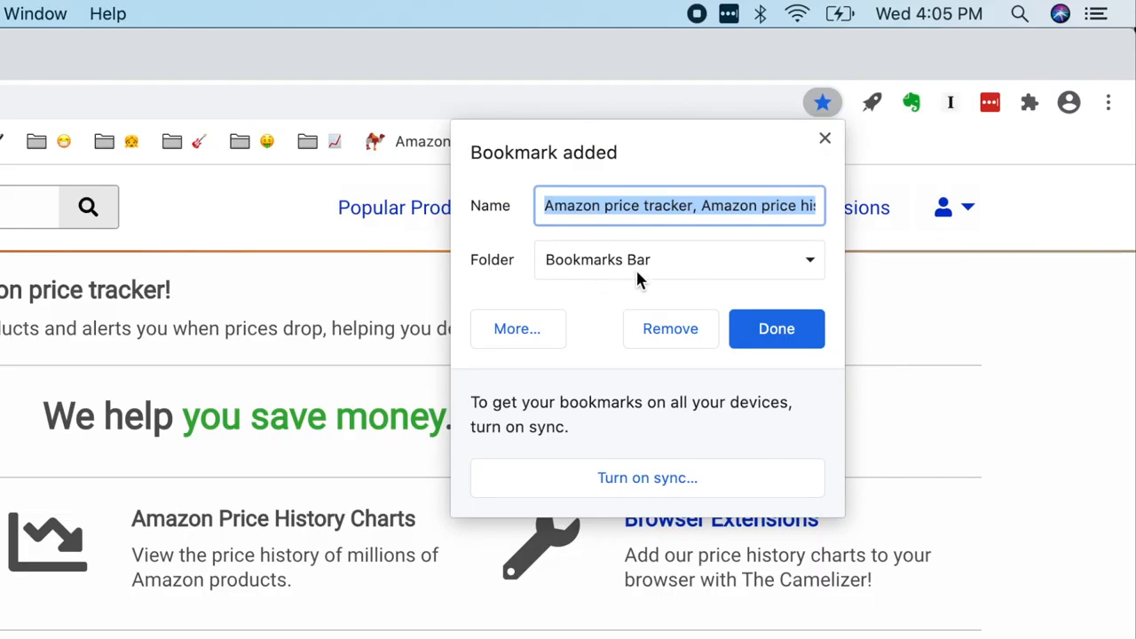
{"action": "mouse_move", "coordinate": [721, 265]}
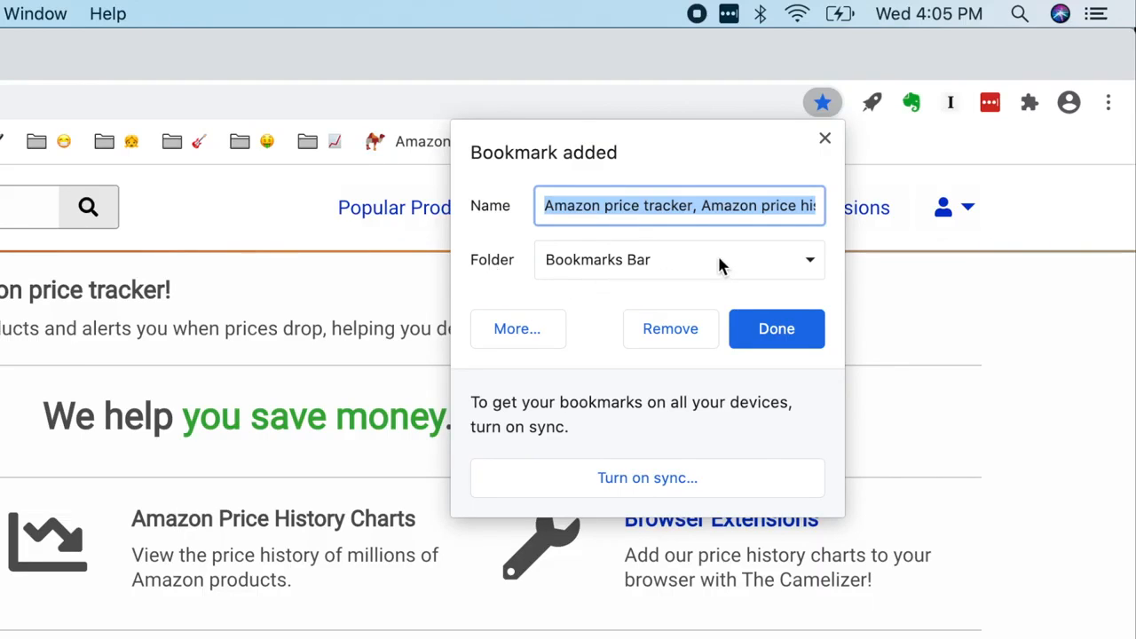
{"action": "left_click", "coordinate": [678, 260]}
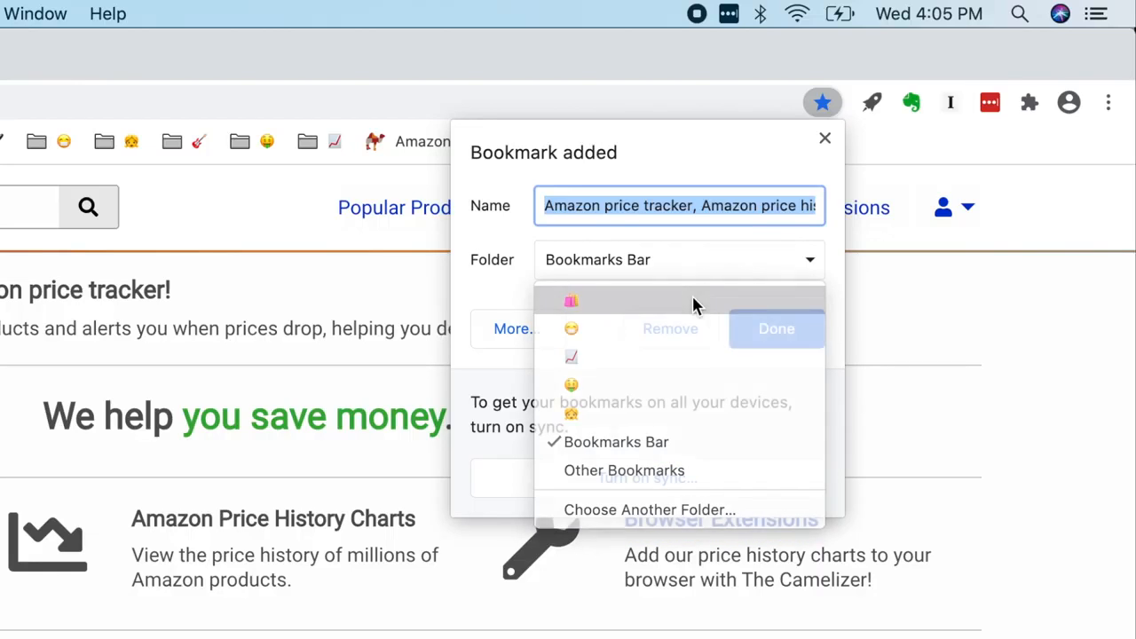
{"action": "left_click", "coordinate": [570, 300]}
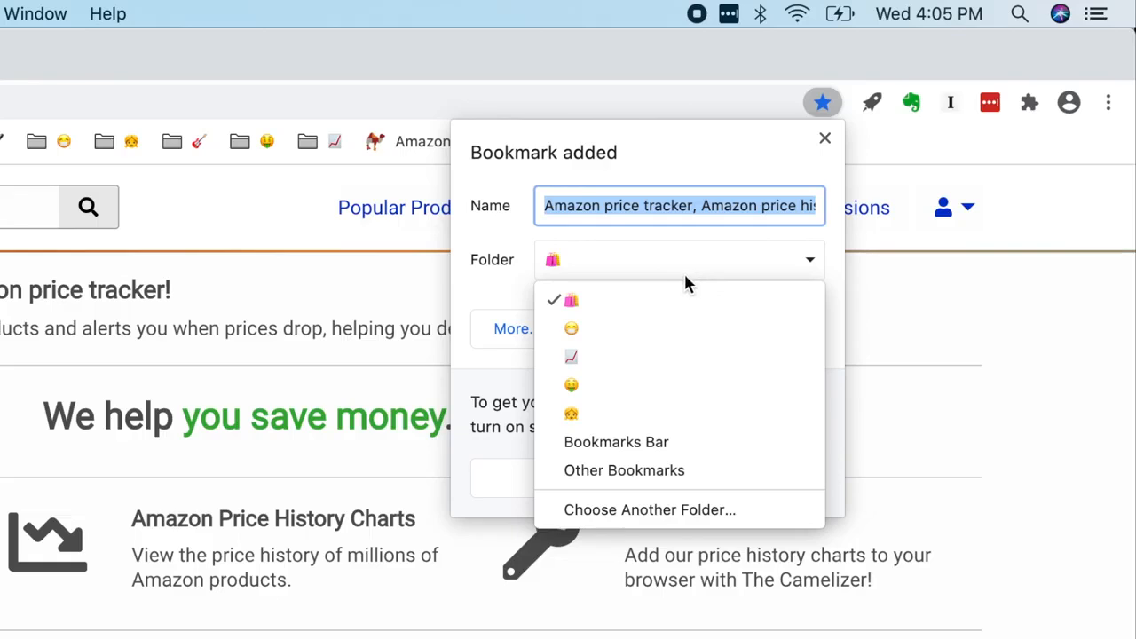
{"action": "left_click", "coordinate": [616, 442]}
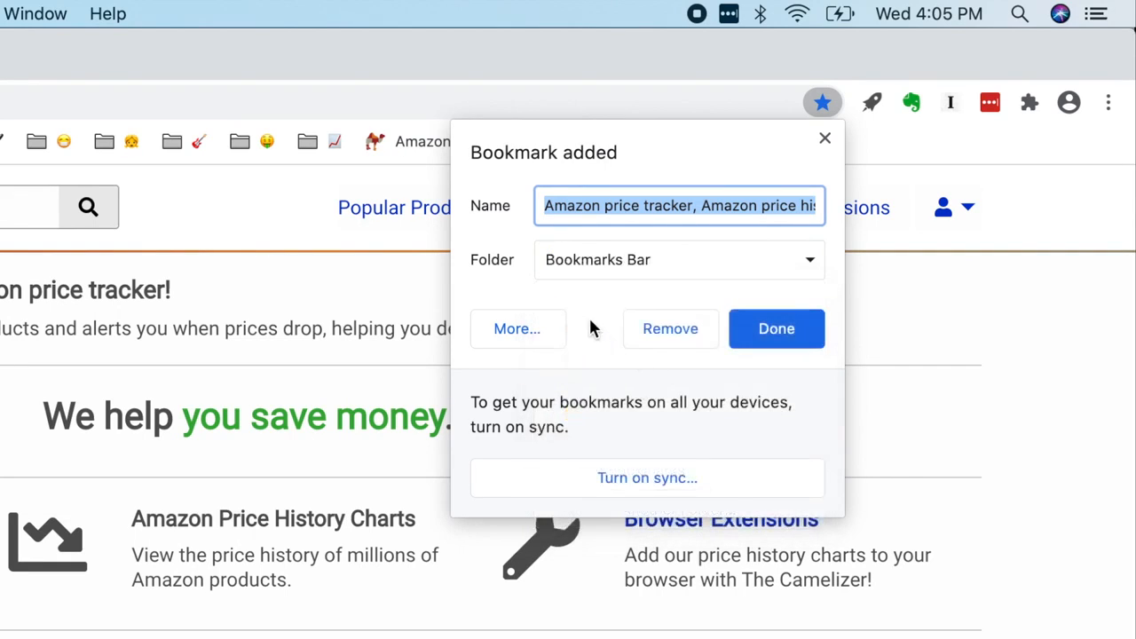
{"action": "mouse_move", "coordinate": [624, 206]}
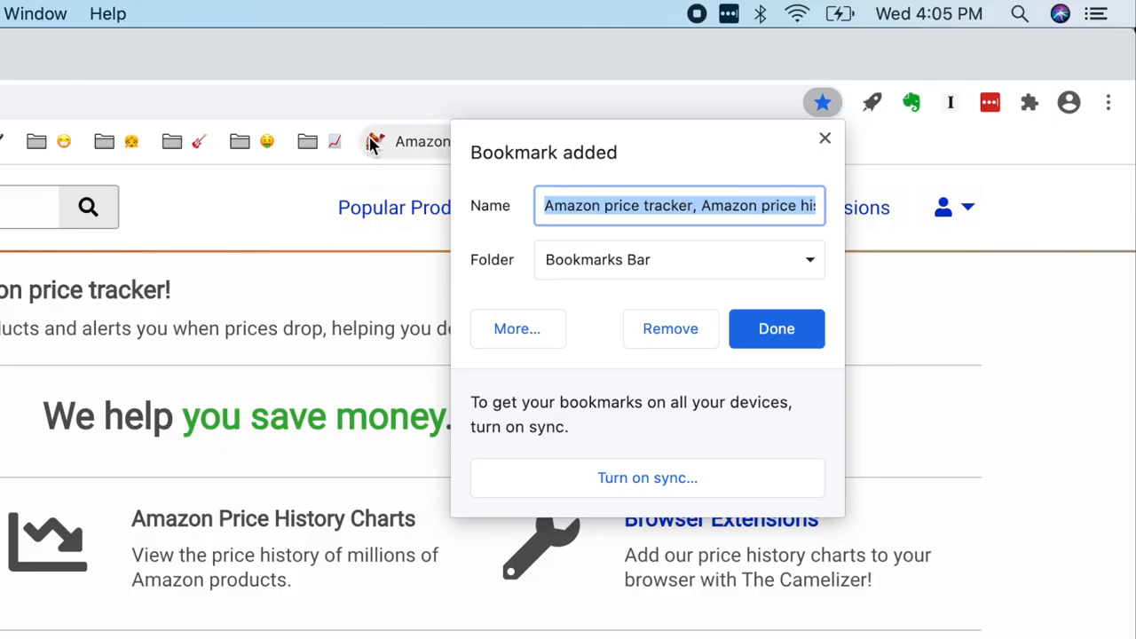
{"action": "mouse_move", "coordinate": [737, 252]}
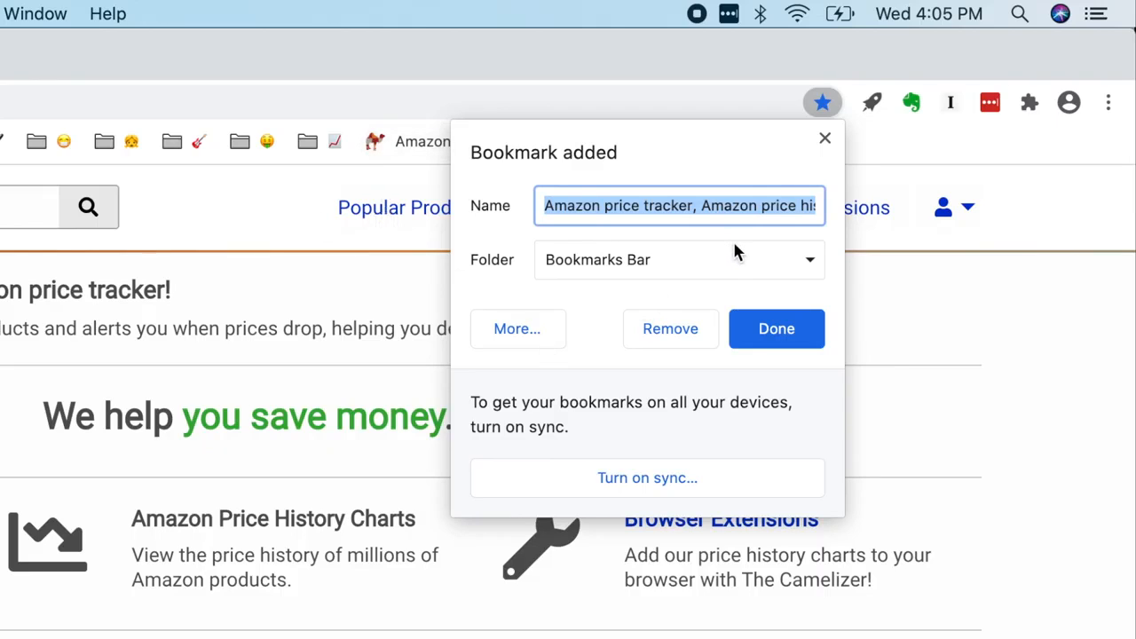
{"action": "key", "text": "Delete"}
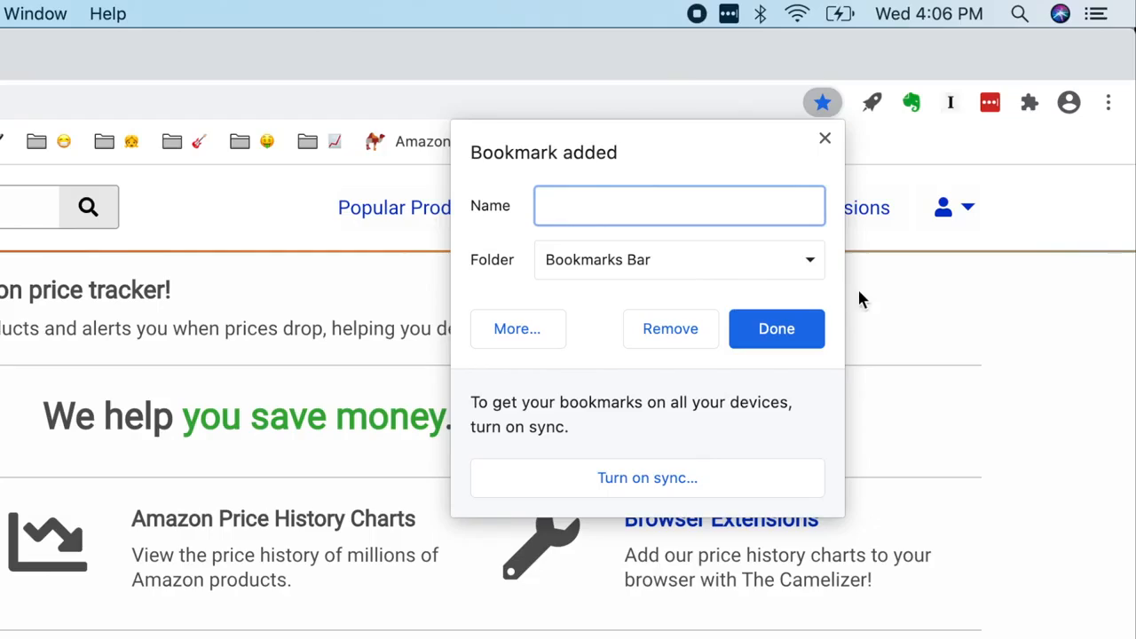
{"action": "left_click", "coordinate": [776, 329]}
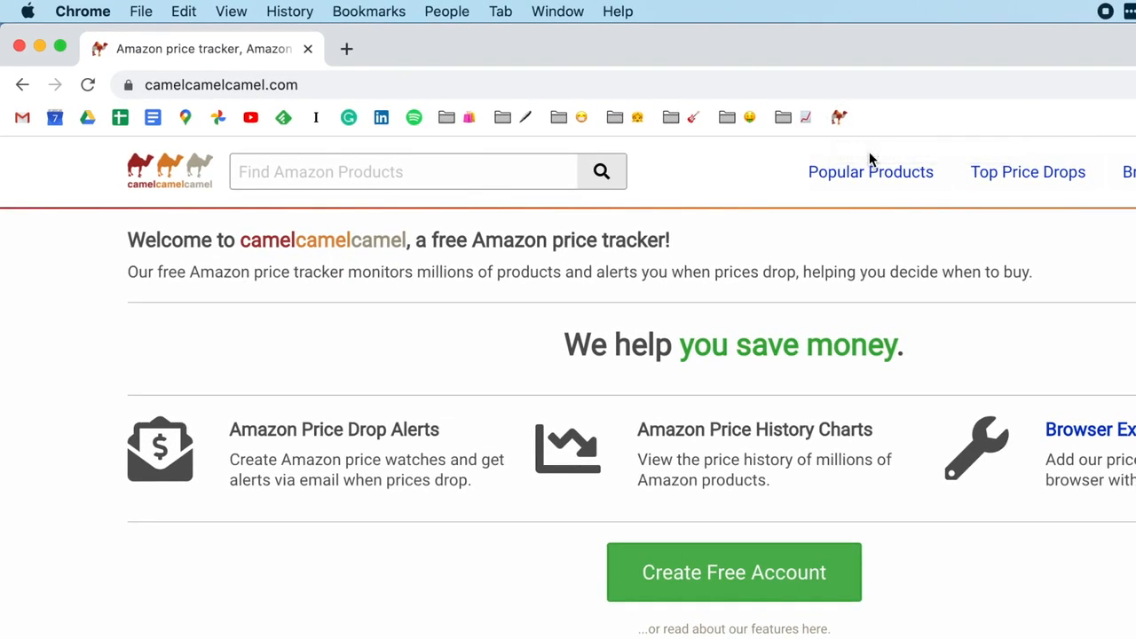
{"action": "mouse_move", "coordinate": [845, 128]}
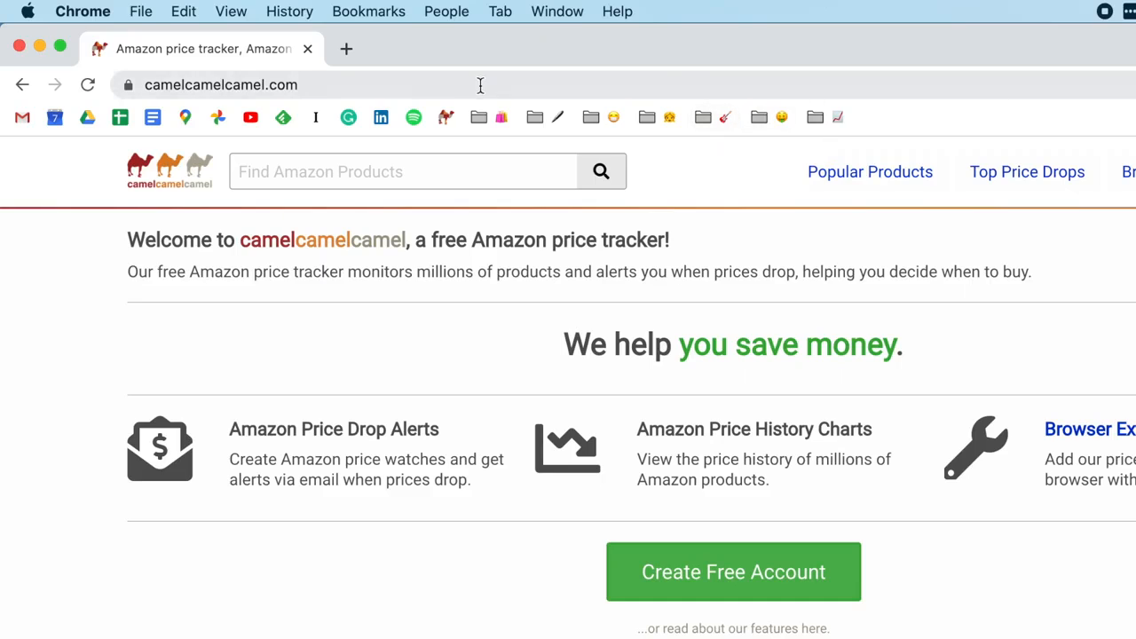
{"action": "mouse_move", "coordinate": [461, 123]}
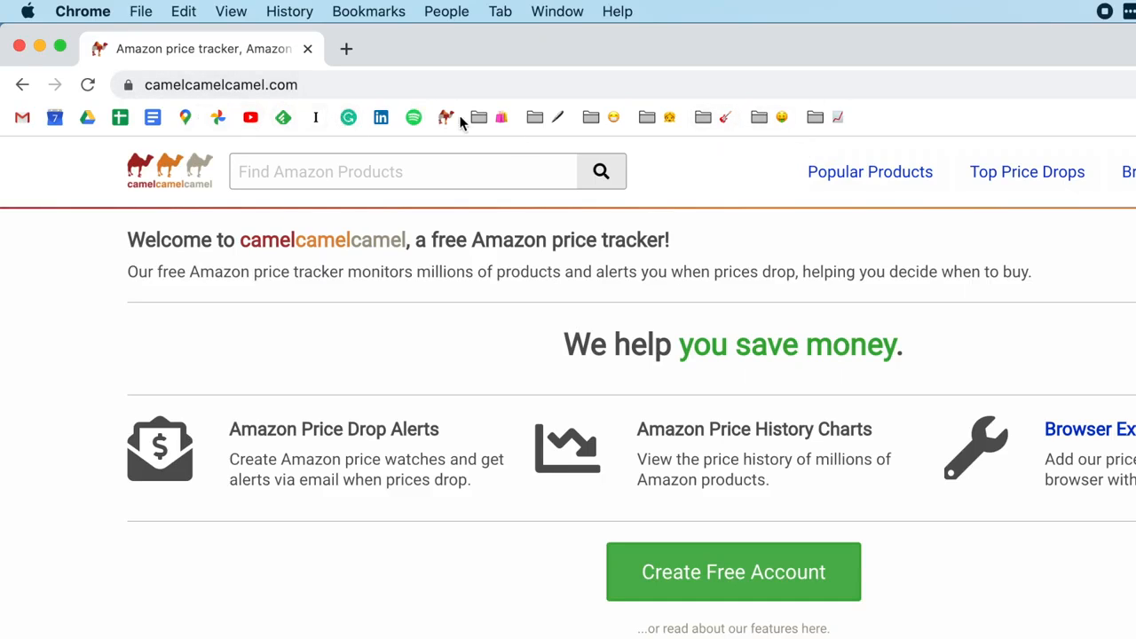
{"action": "mouse_move", "coordinate": [710, 170]}
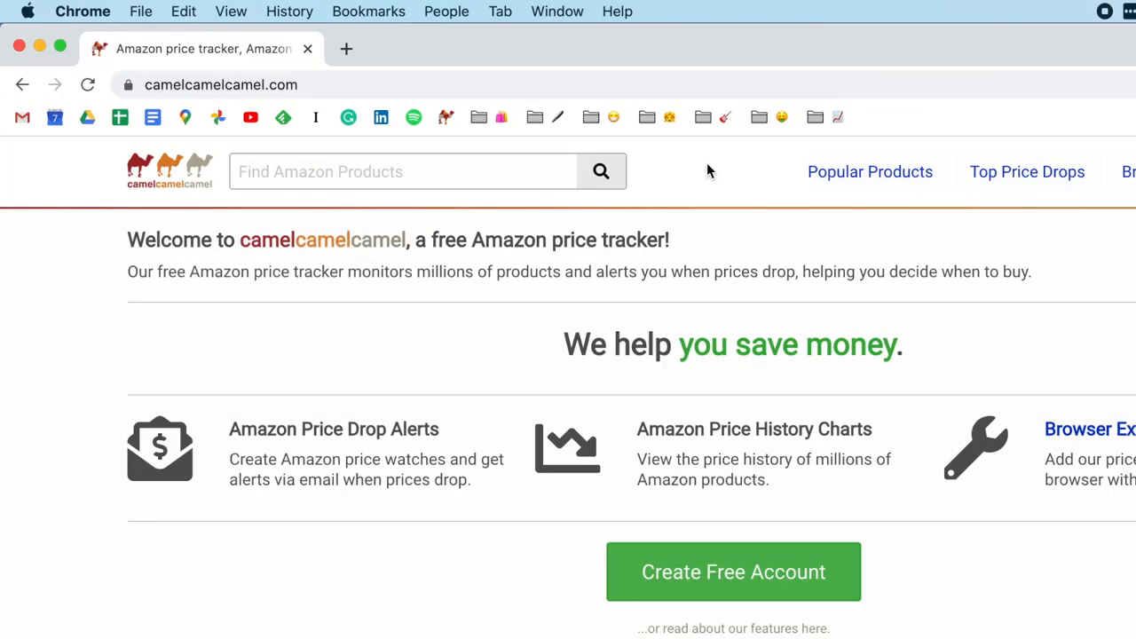
{"action": "mouse_move", "coordinate": [692, 168]}
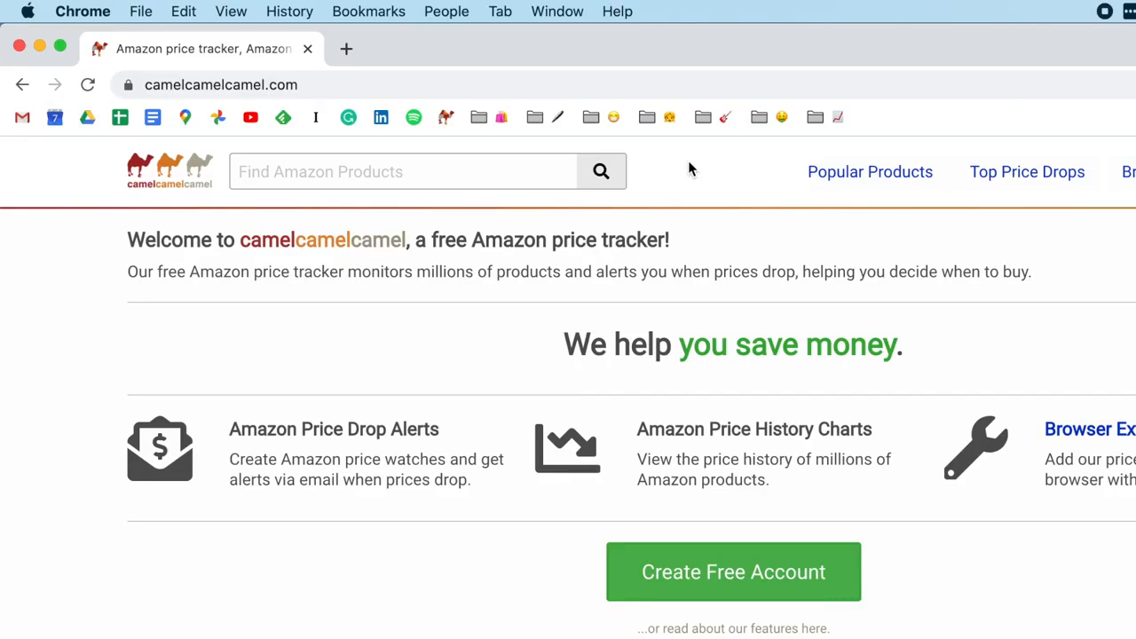
{"action": "mouse_move", "coordinate": [447, 117]}
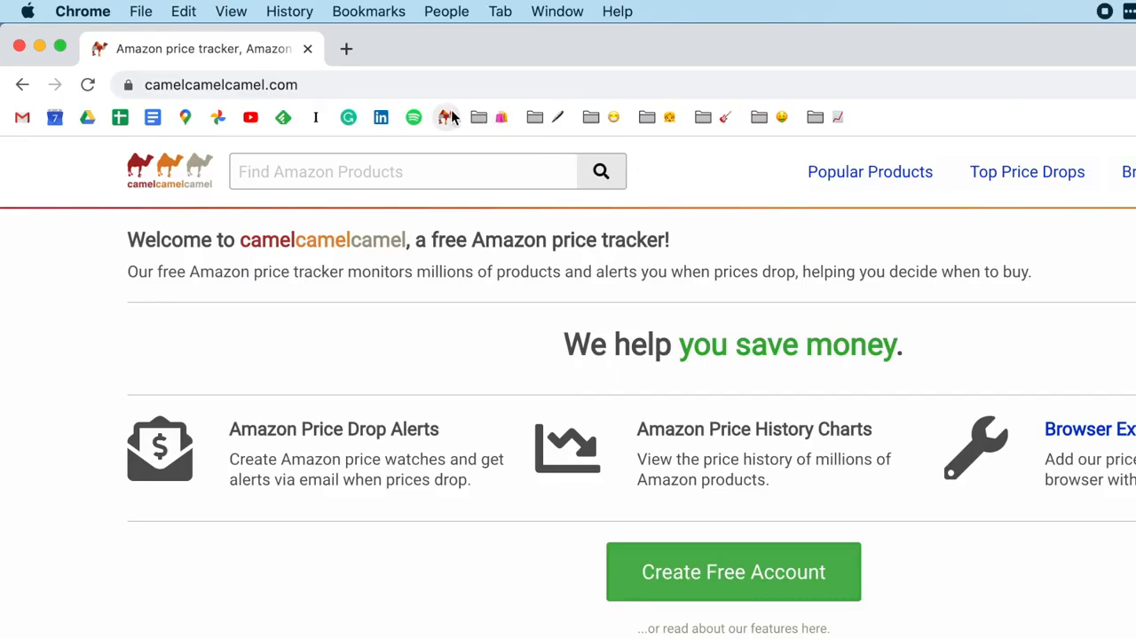
{"action": "mouse_move", "coordinate": [446, 118]}
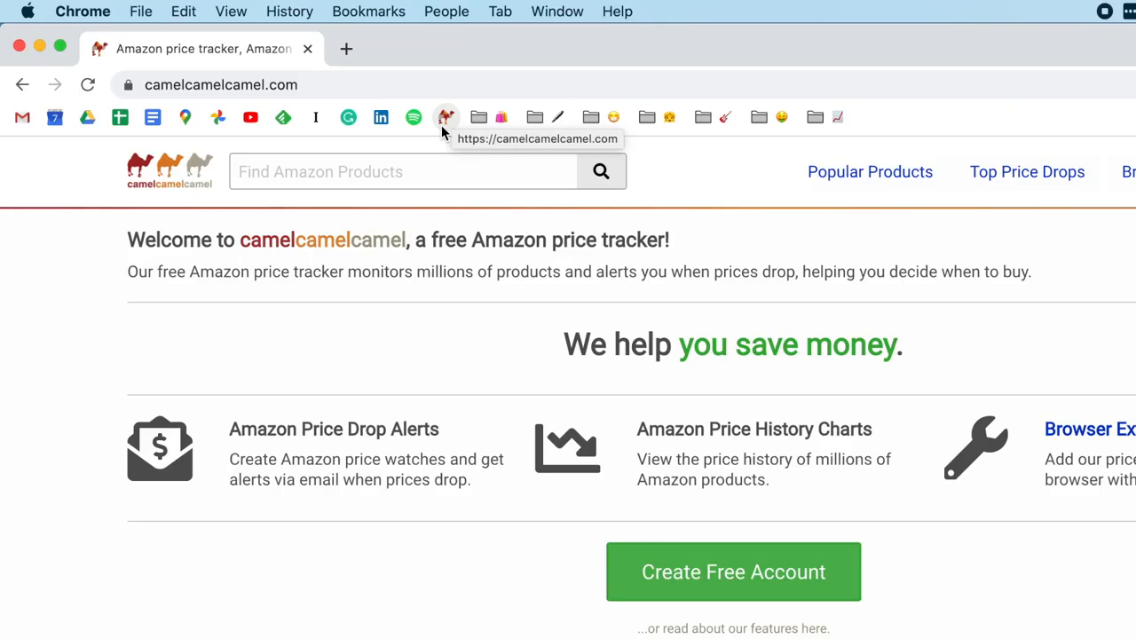
{"action": "mouse_move", "coordinate": [480, 124]}
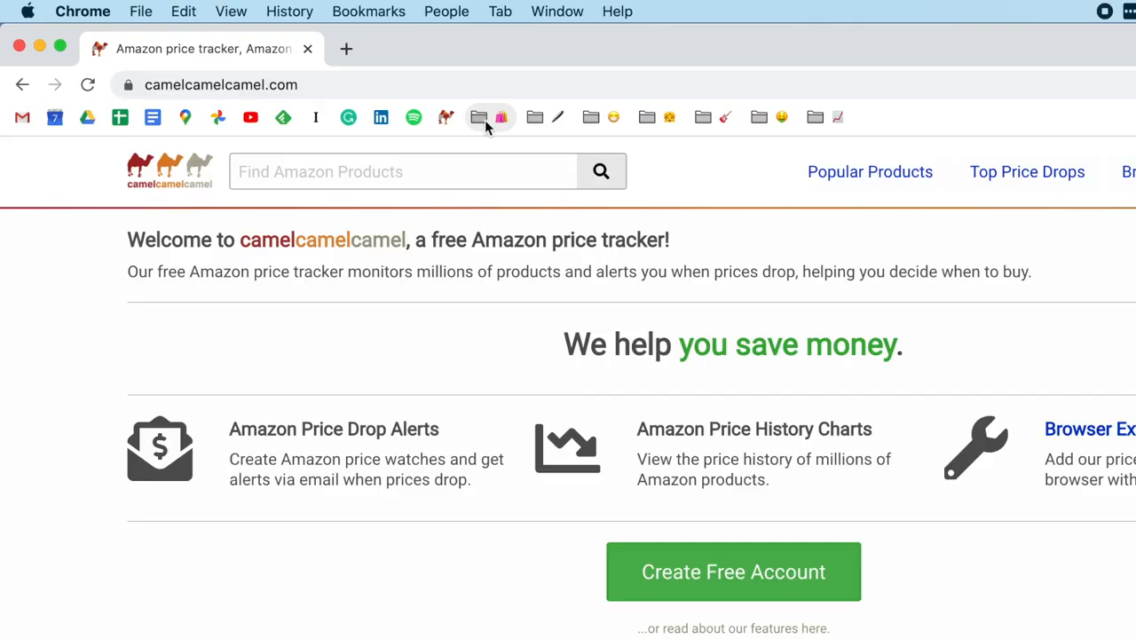
{"action": "mouse_move", "coordinate": [447, 146]}
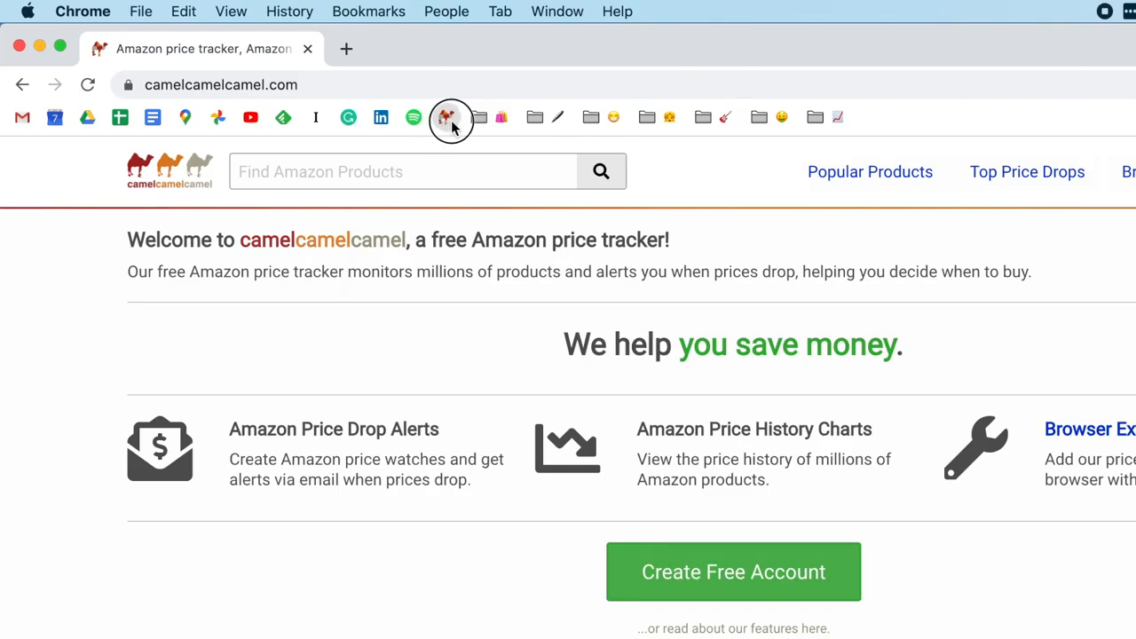
Reopen the camelcamelcamel price tracker from its icon-only bookmark
{"action": "left_click", "coordinate": [477, 118]}
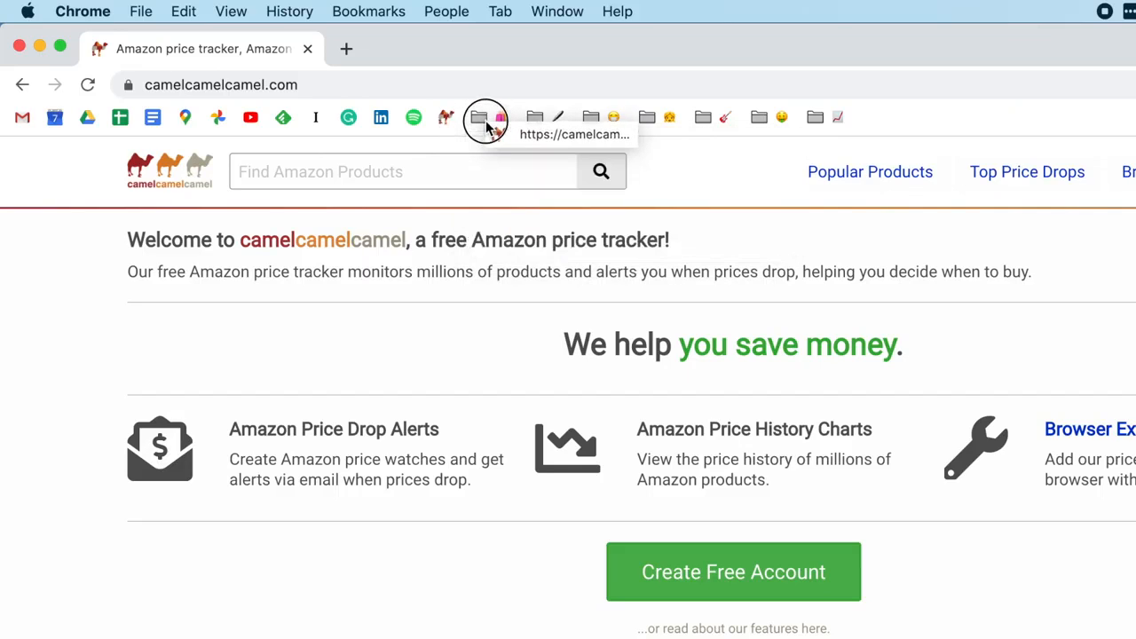
{"action": "left_click", "coordinate": [476, 117]}
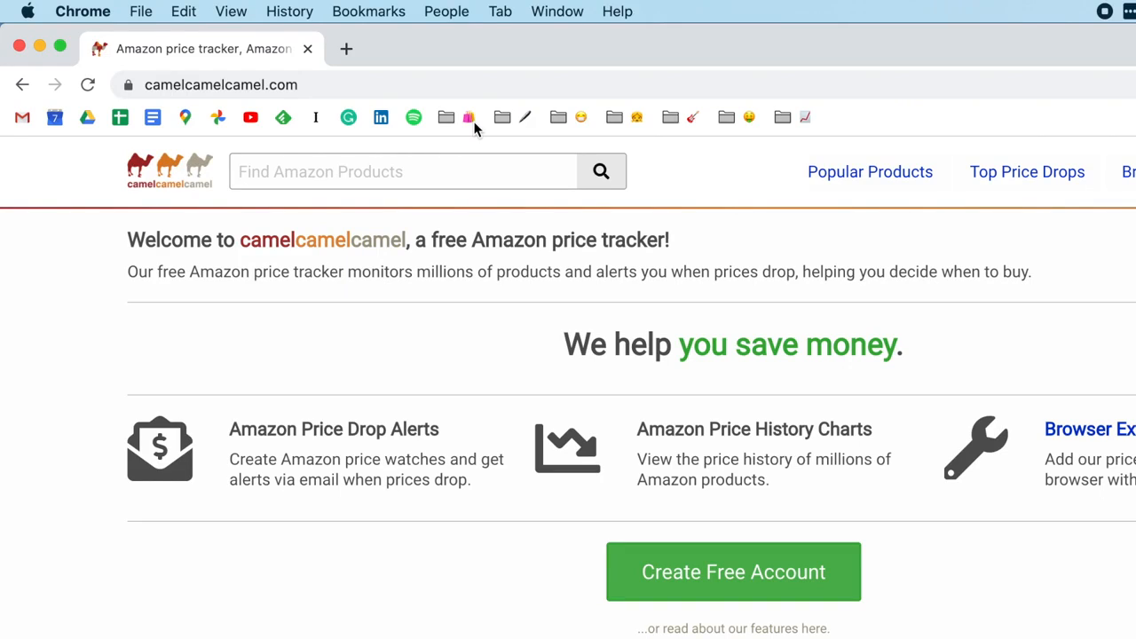
Name the camel bookmark in the shopping folder CamelCamelCamel
{"action": "left_click", "coordinate": [469, 117]}
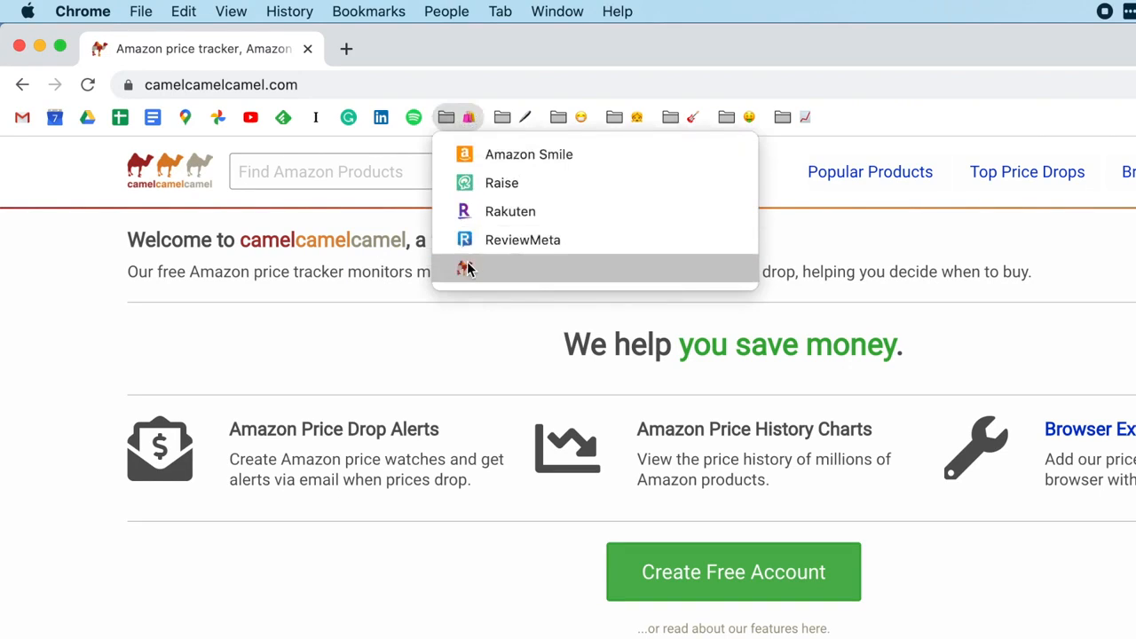
{"action": "mouse_move", "coordinate": [490, 281]}
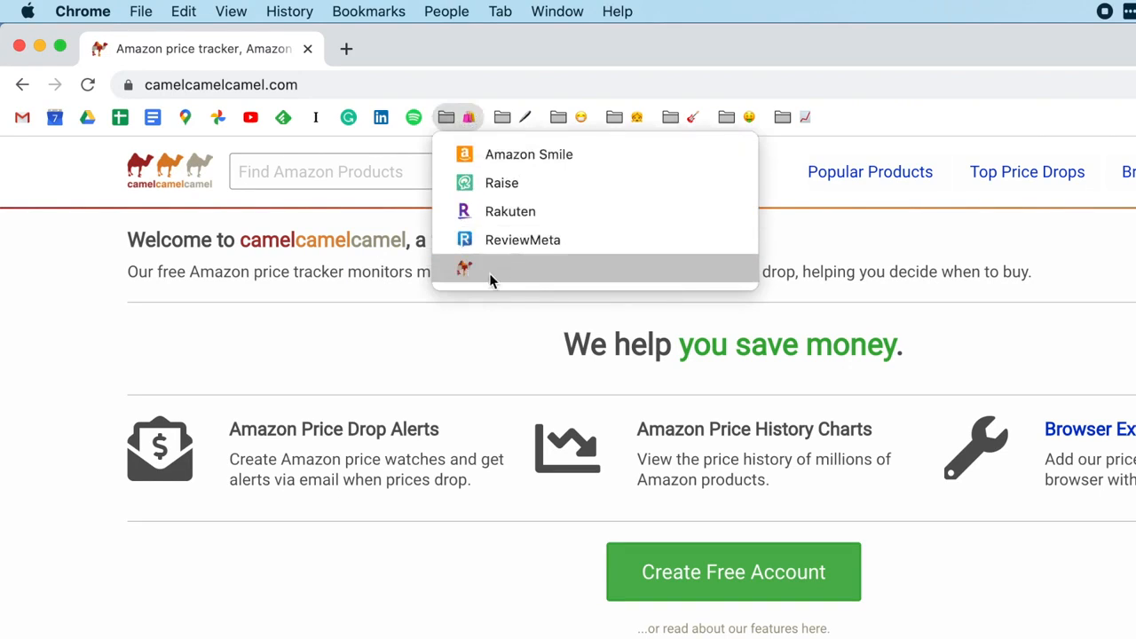
{"action": "mouse_move", "coordinate": [602, 183]}
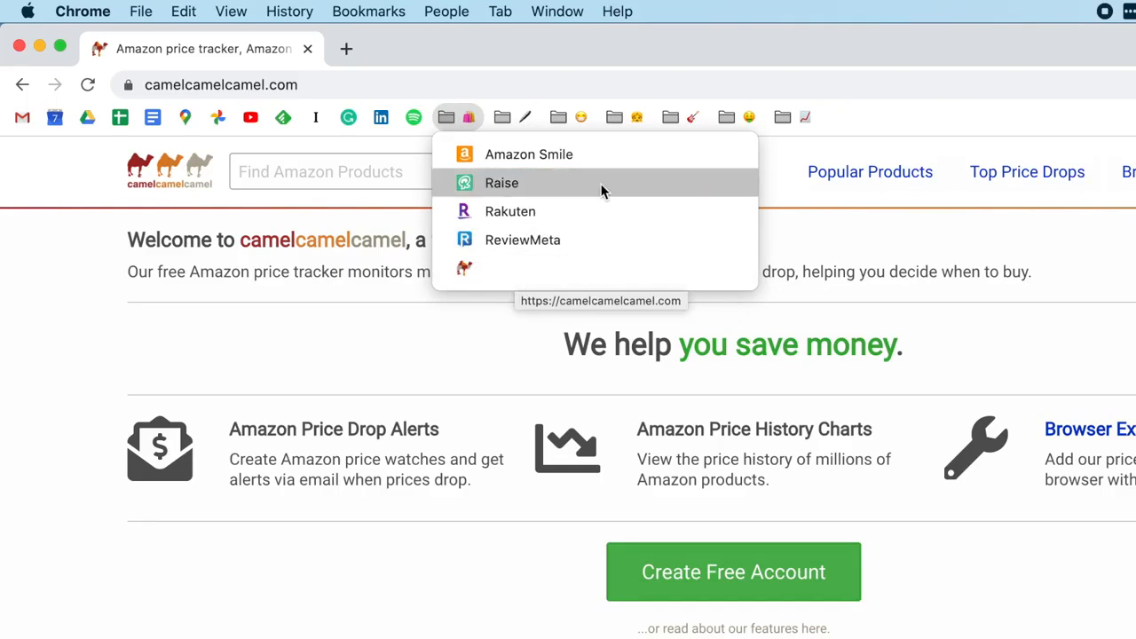
{"action": "mouse_move", "coordinate": [480, 153]}
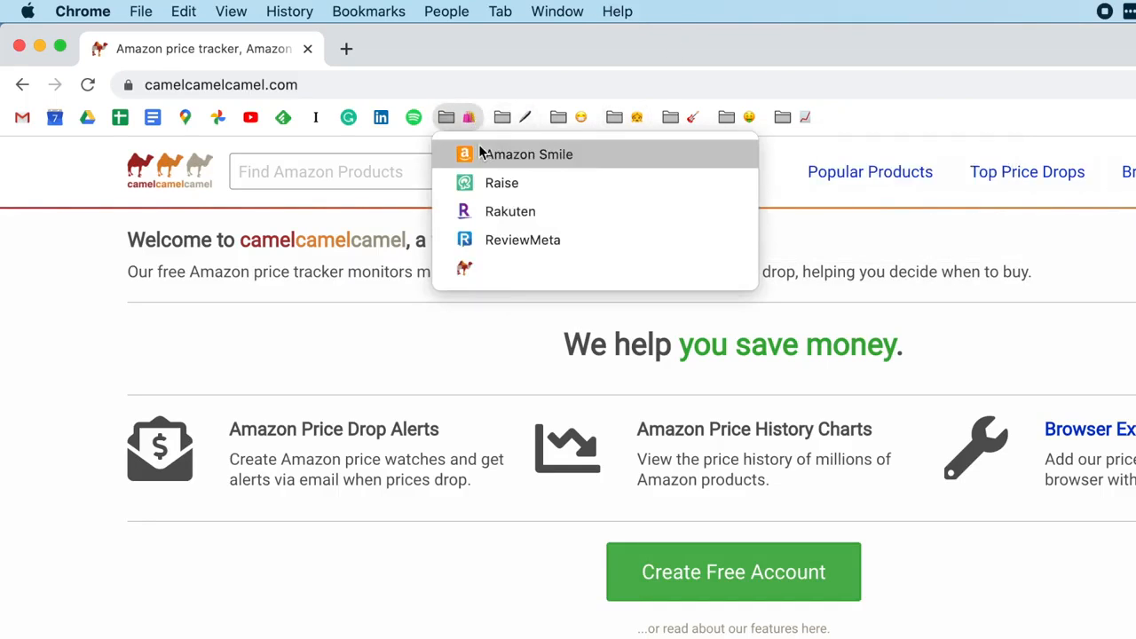
{"action": "mouse_move", "coordinate": [516, 268]}
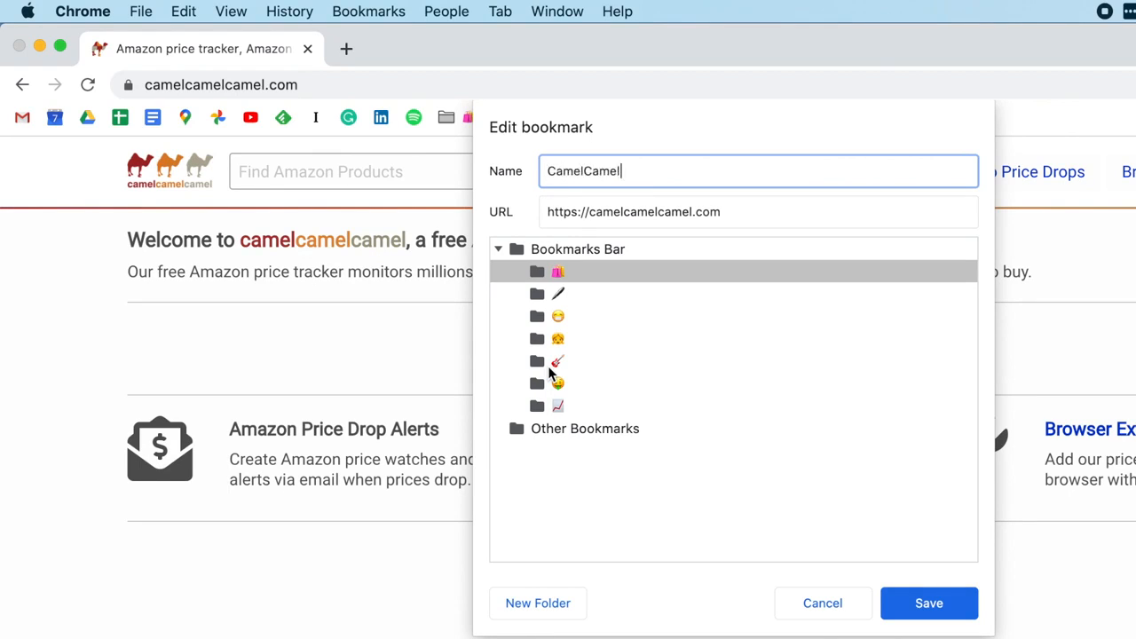
{"action": "type", "text": "Camel"}
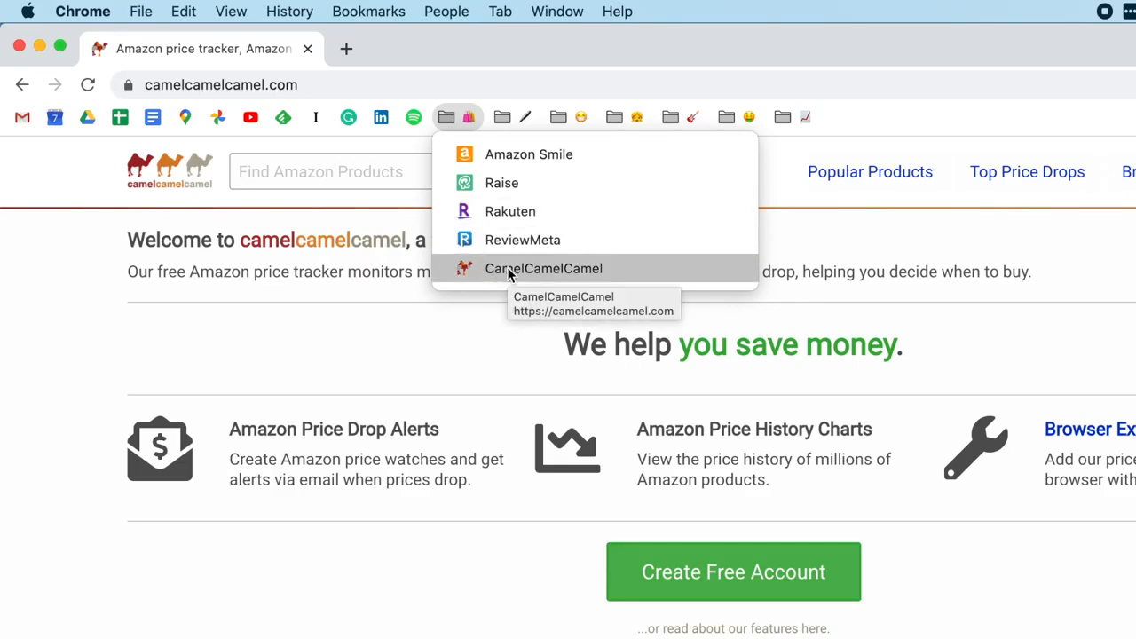
{"action": "mouse_move", "coordinate": [519, 167]}
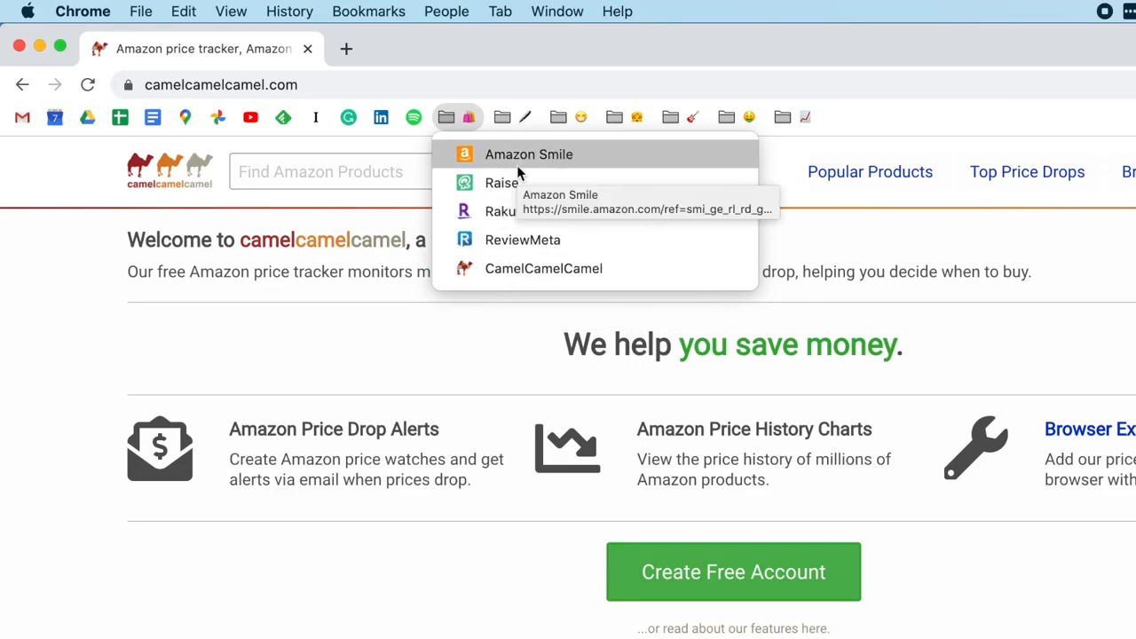
{"action": "mouse_move", "coordinate": [493, 275]}
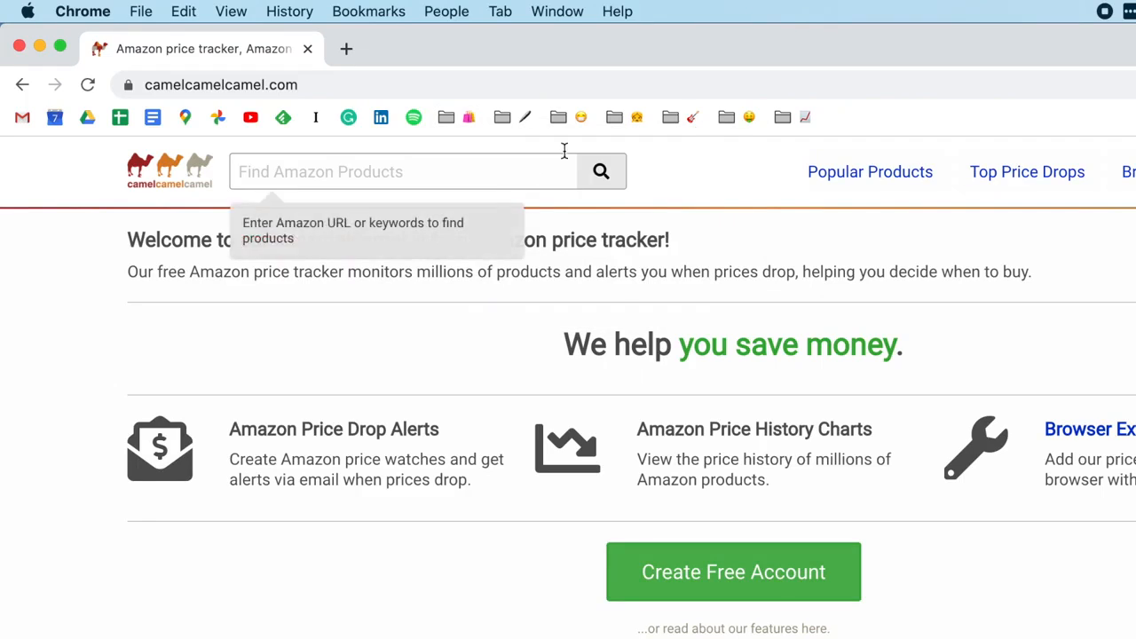
{"action": "mouse_move", "coordinate": [486, 146]}
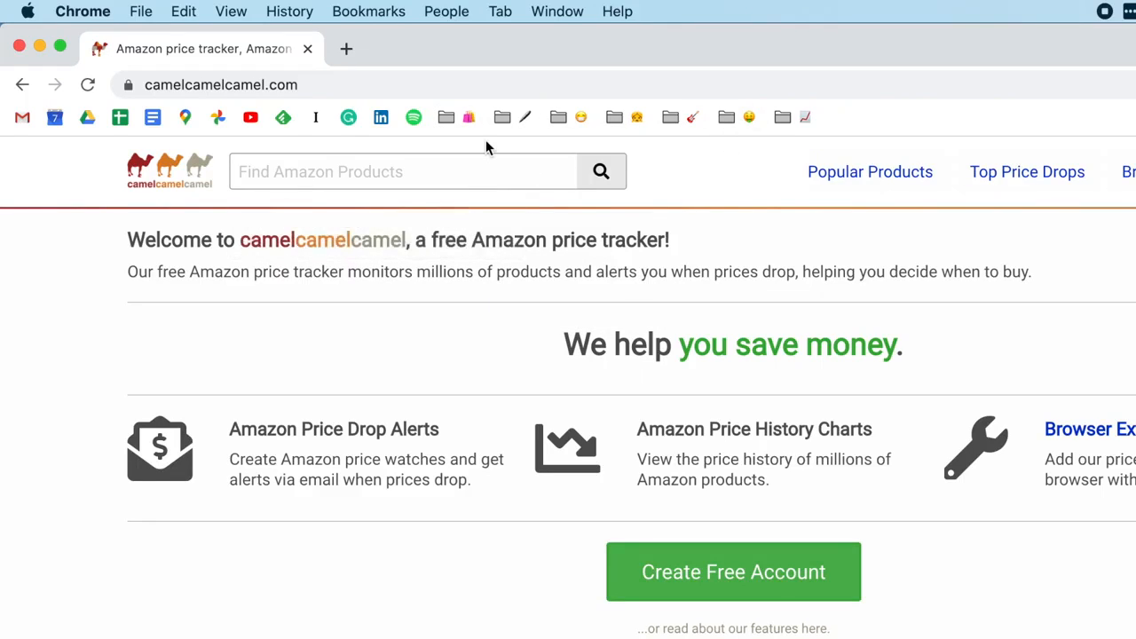
{"action": "mouse_move", "coordinate": [382, 146]}
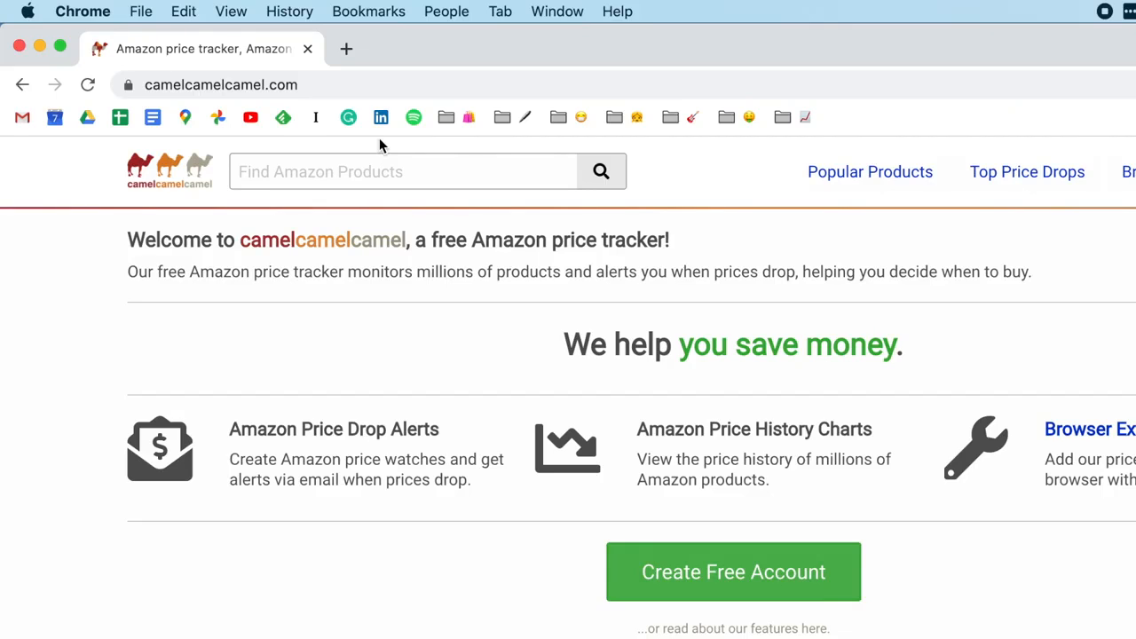
{"action": "mouse_move", "coordinate": [114, 60]}
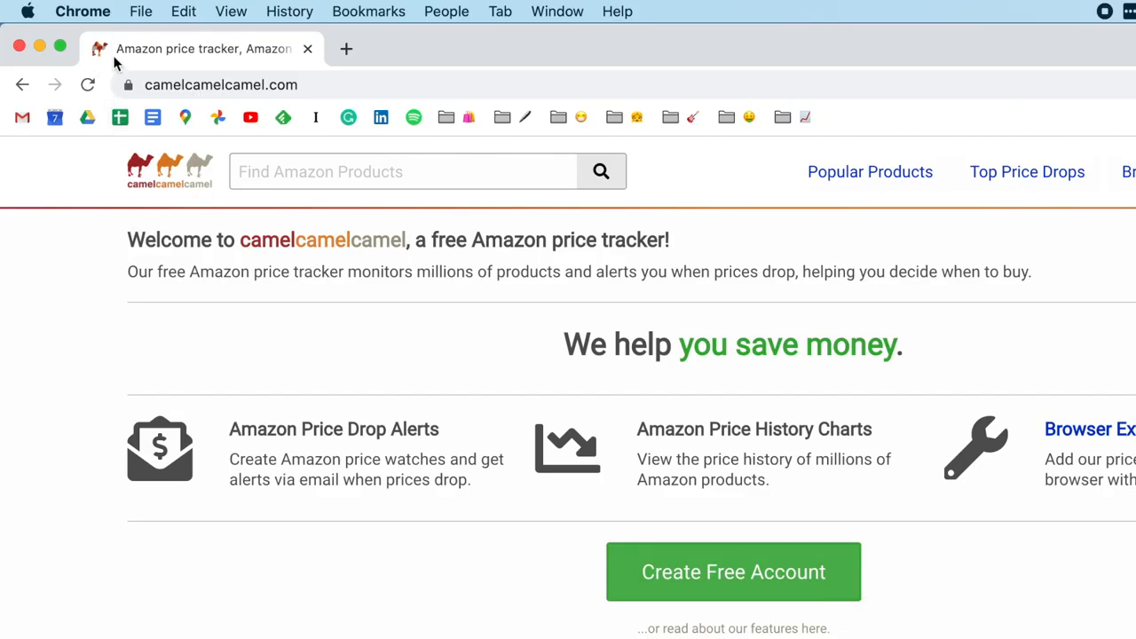
{"action": "mouse_move", "coordinate": [81, 60]}
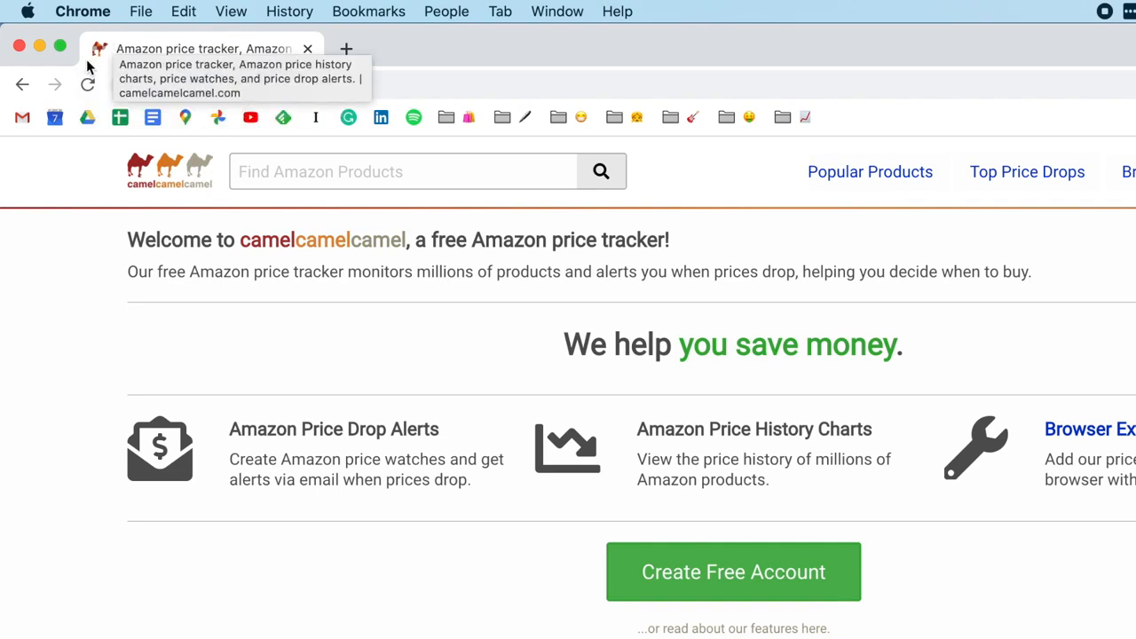
{"action": "mouse_move", "coordinate": [110, 42]}
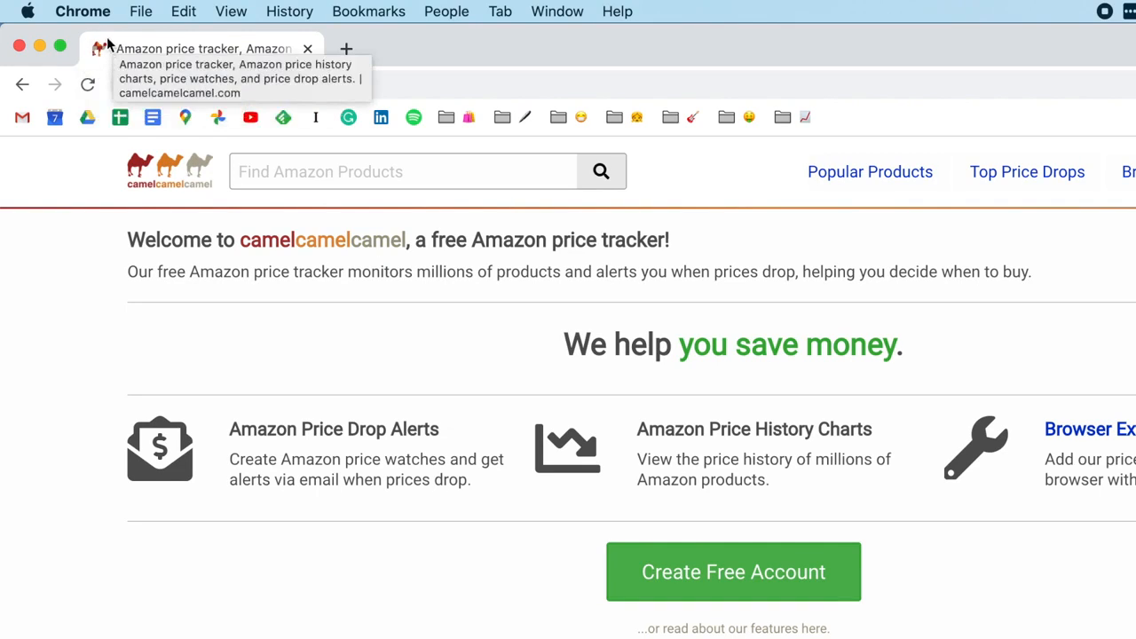
{"action": "mouse_move", "coordinate": [100, 55]}
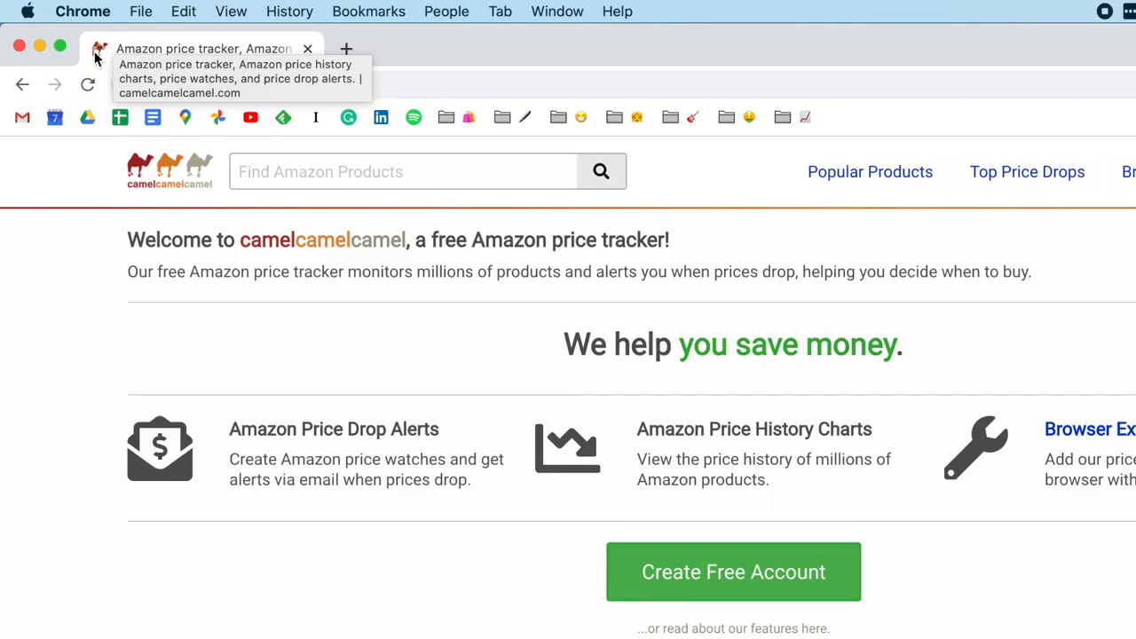
{"action": "mouse_move", "coordinate": [369, 146]}
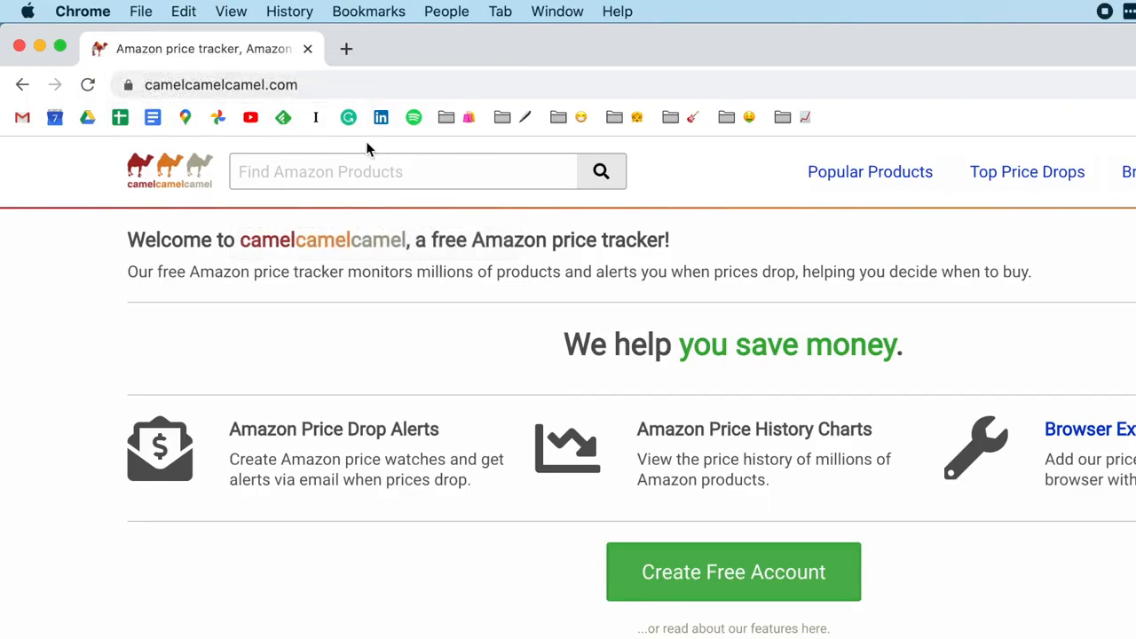
{"action": "mouse_move", "coordinate": [348, 117]}
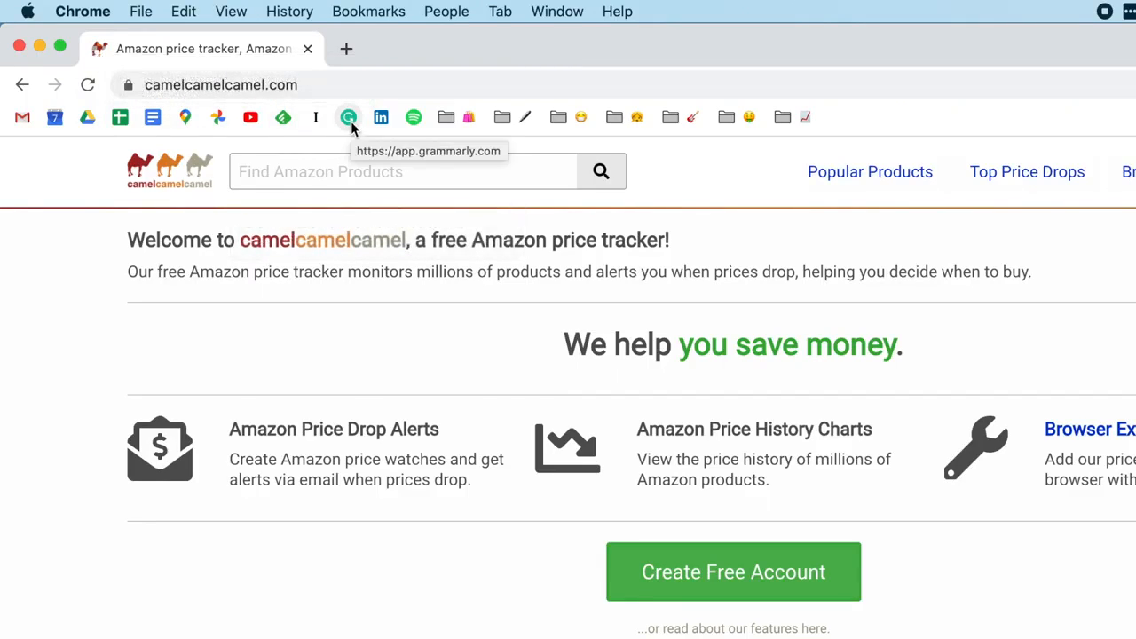
{"action": "mouse_move", "coordinate": [412, 149]}
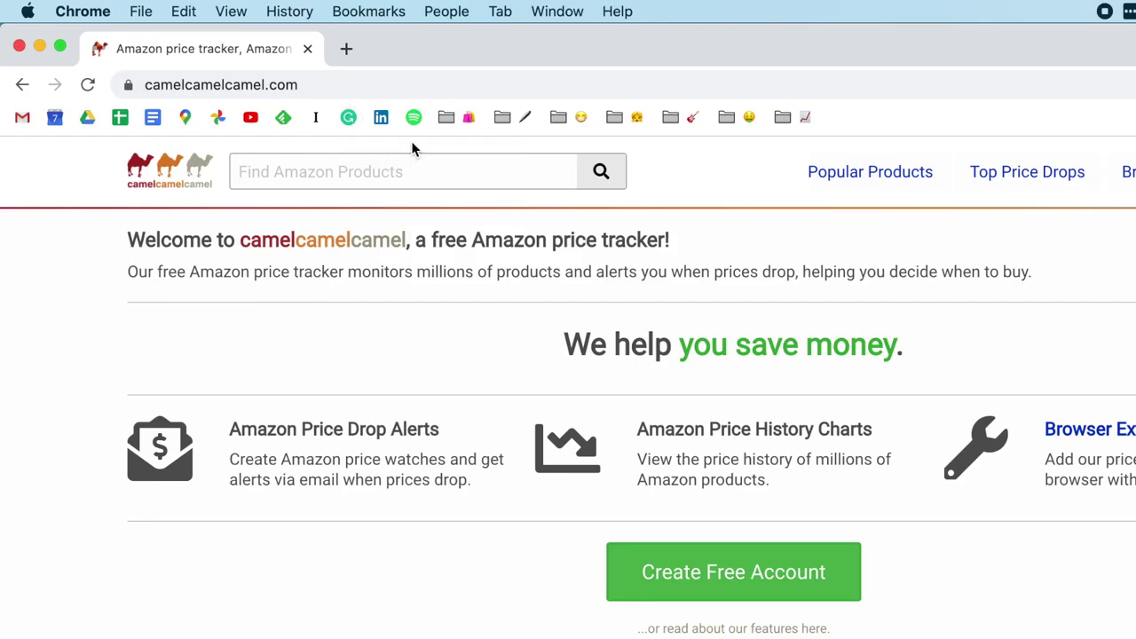
{"action": "mouse_move", "coordinate": [412, 117]}
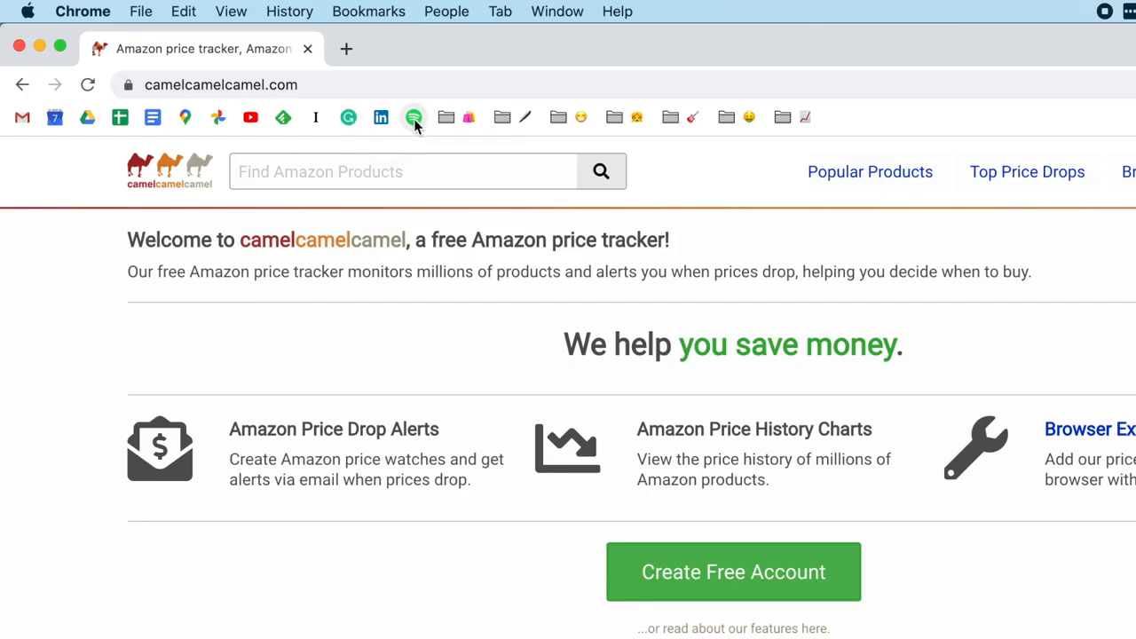
{"action": "mouse_move", "coordinate": [407, 149]}
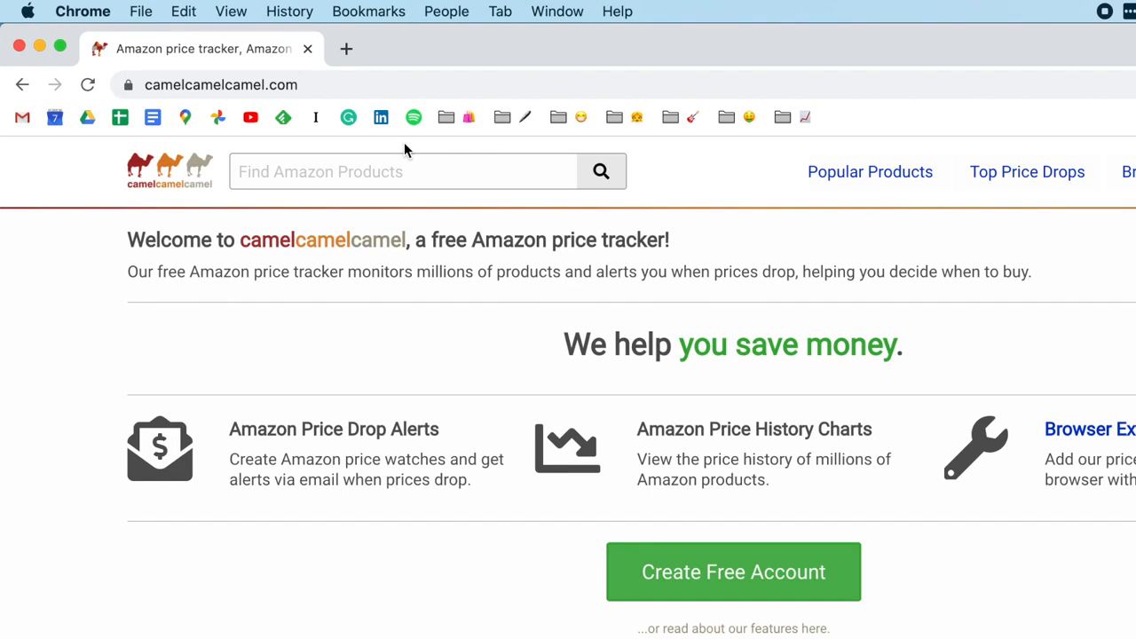
{"action": "mouse_move", "coordinate": [691, 188]}
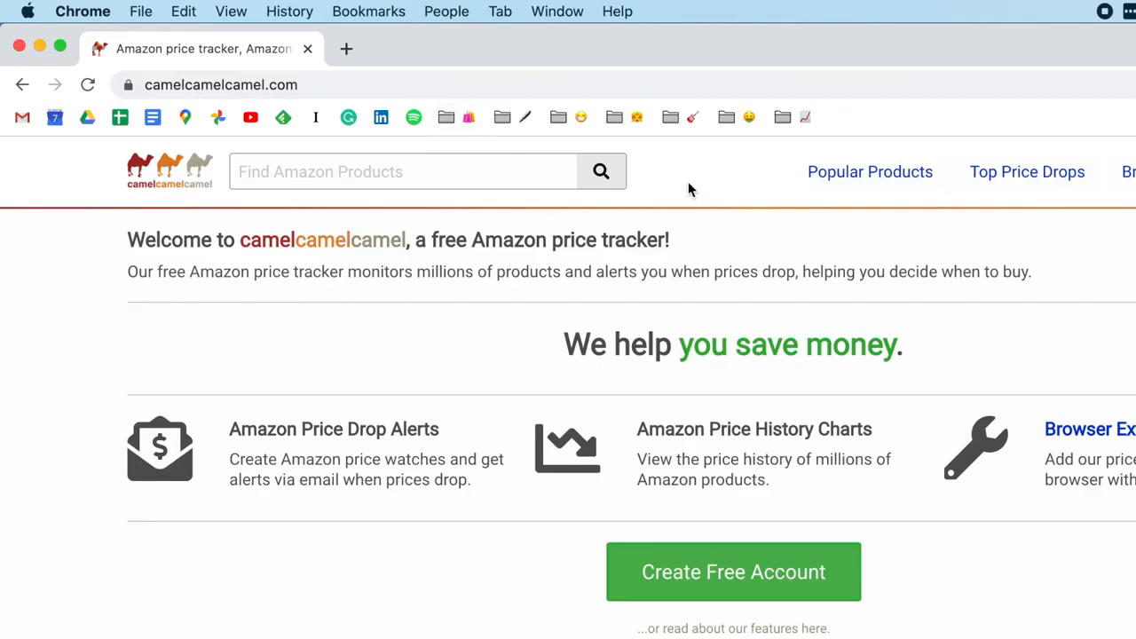
{"action": "mouse_move", "coordinate": [485, 125]}
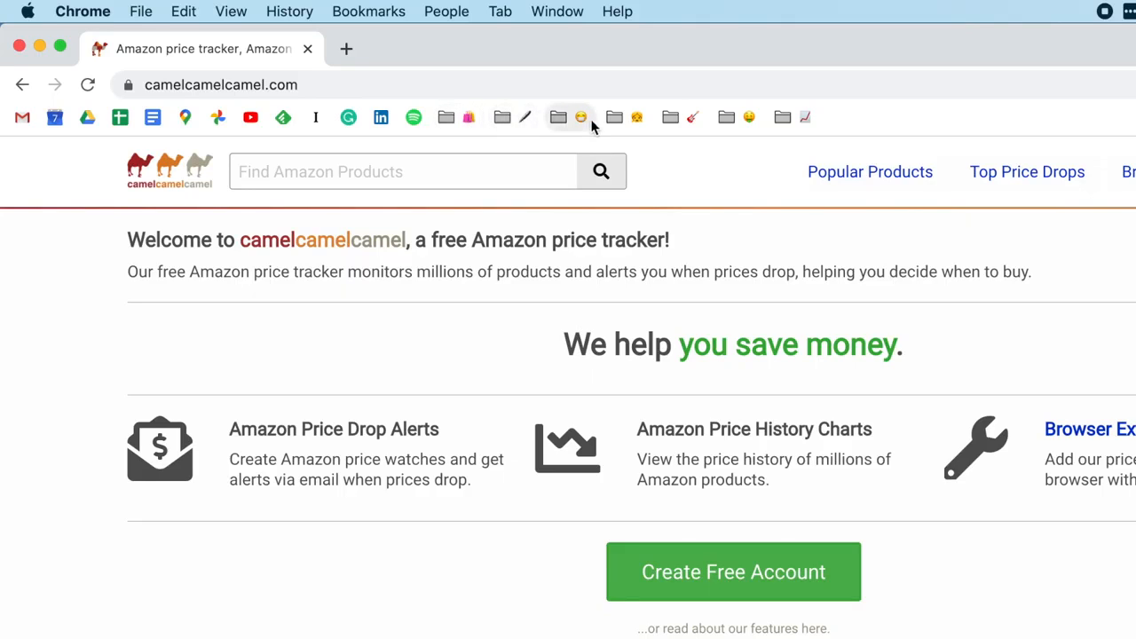
{"action": "mouse_move", "coordinate": [699, 170]}
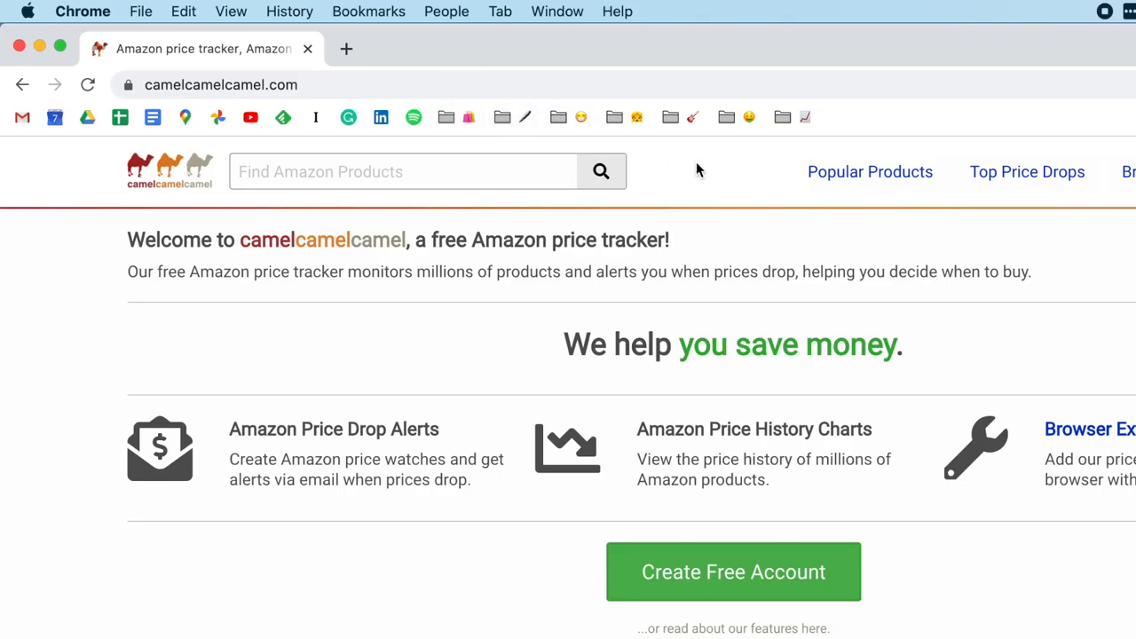
Search Emojipedia for "covid-19" and browse results like Microbe, Soap, Hospital, Face with Medical Mask
{"action": "left_click", "coordinate": [344, 49]}
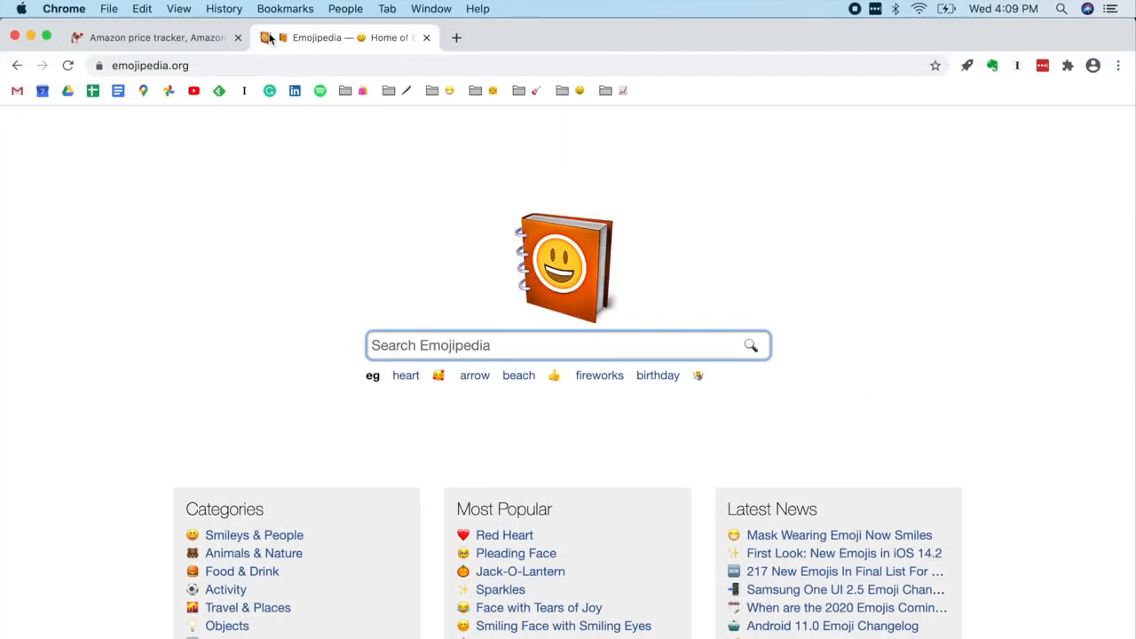
{"action": "mouse_move", "coordinate": [836, 258]}
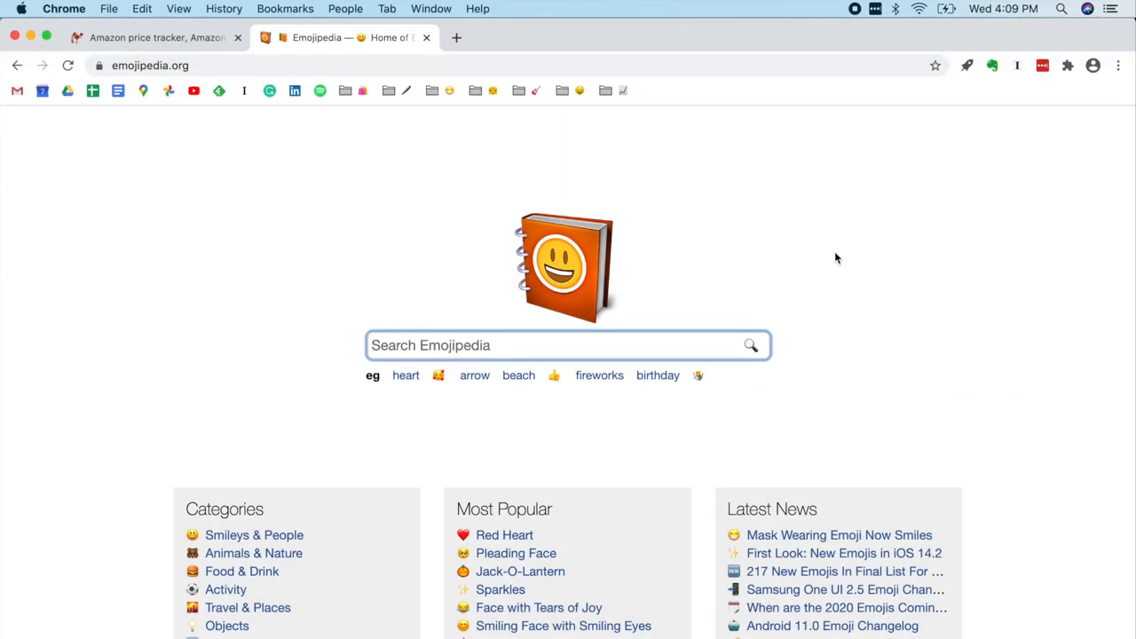
{"action": "mouse_move", "coordinate": [756, 294]}
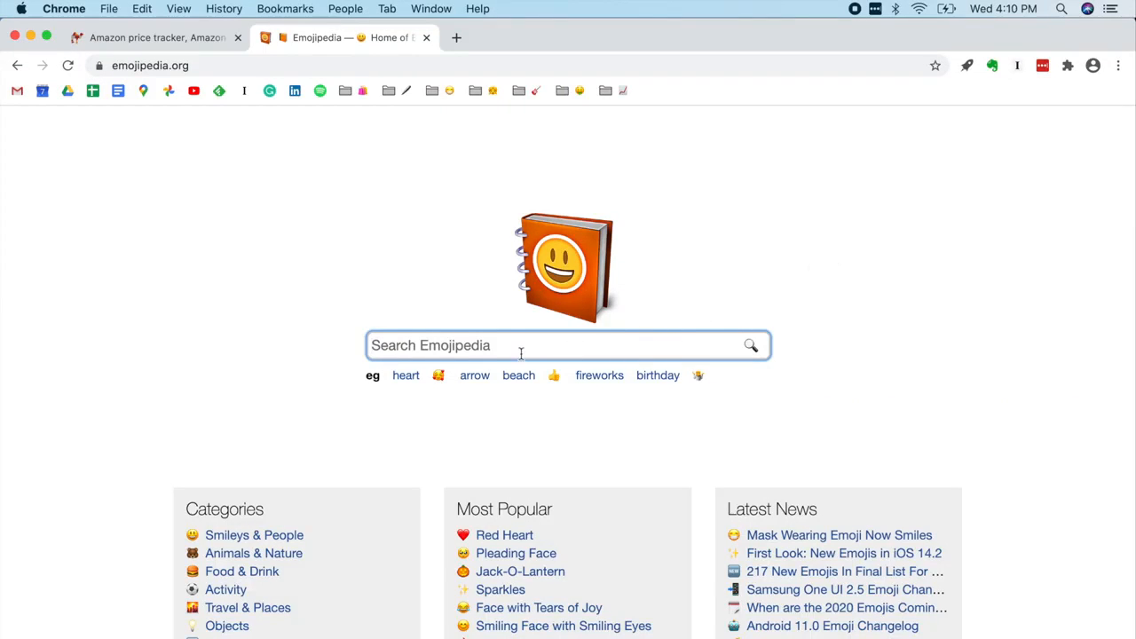
{"action": "type", "text": "covid"}
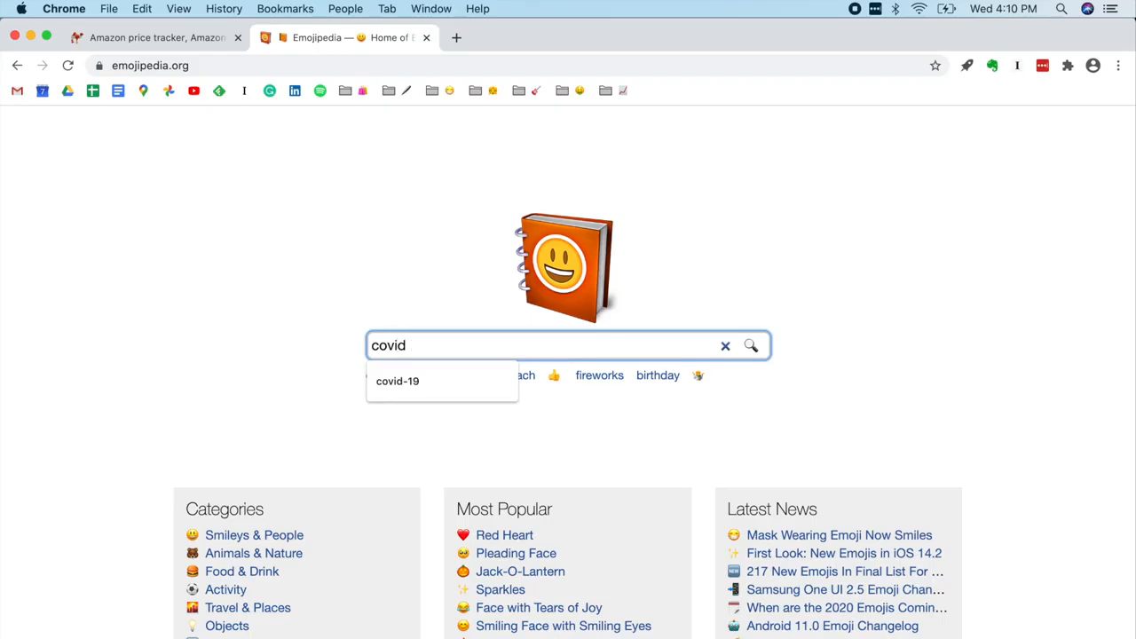
{"action": "left_click", "coordinate": [397, 380]}
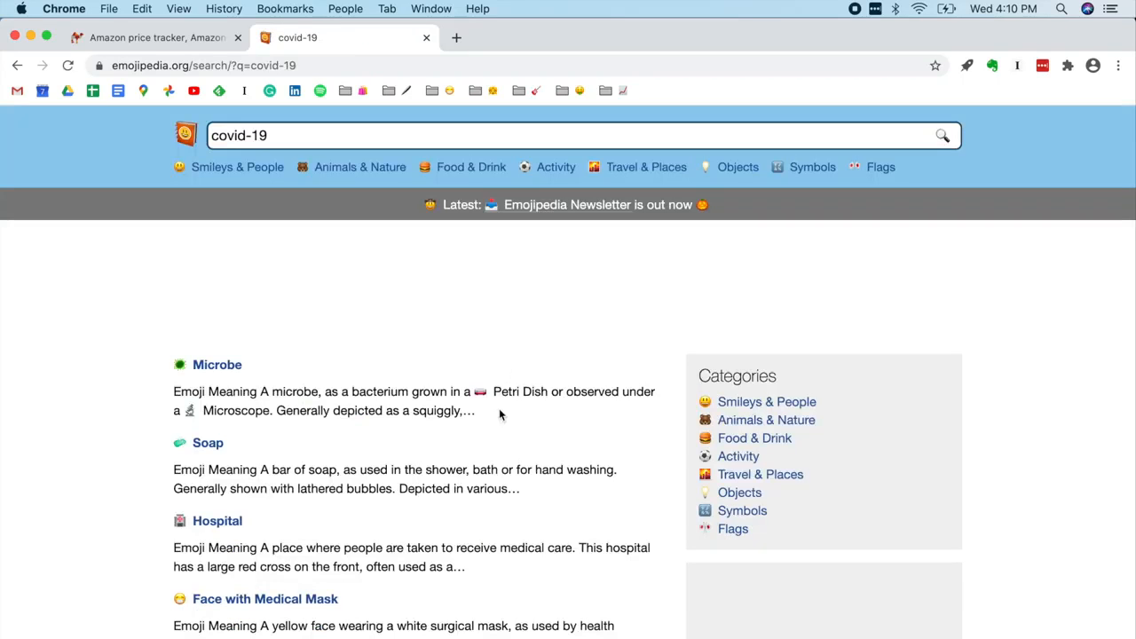
{"action": "scroll", "scroll_direction": "down", "scroll_amount": 3}
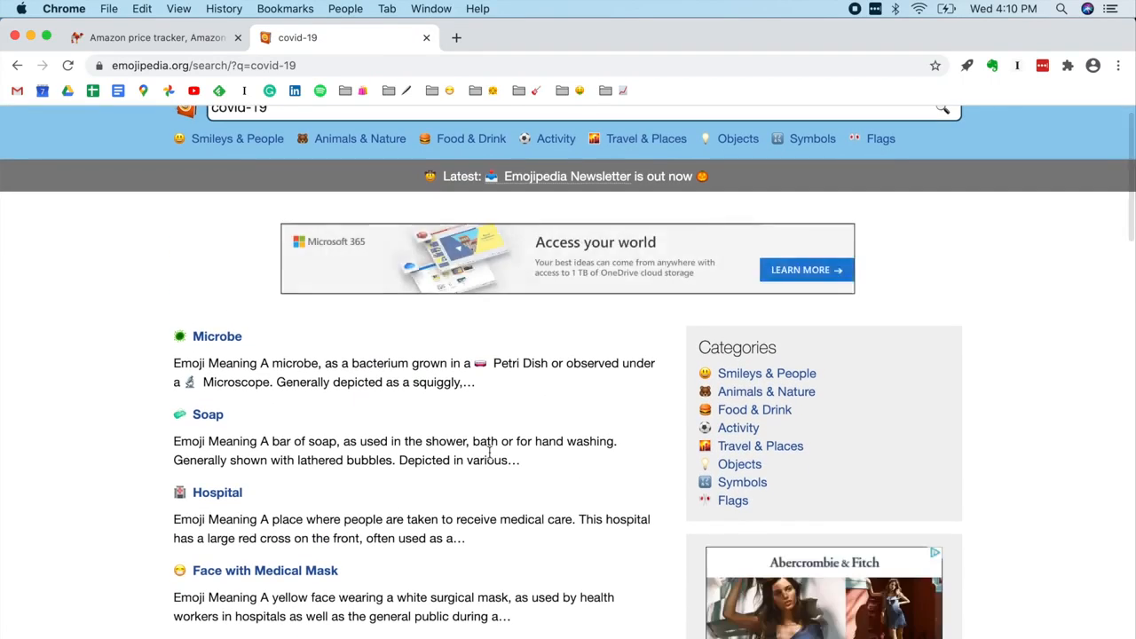
{"action": "mouse_move", "coordinate": [229, 428]}
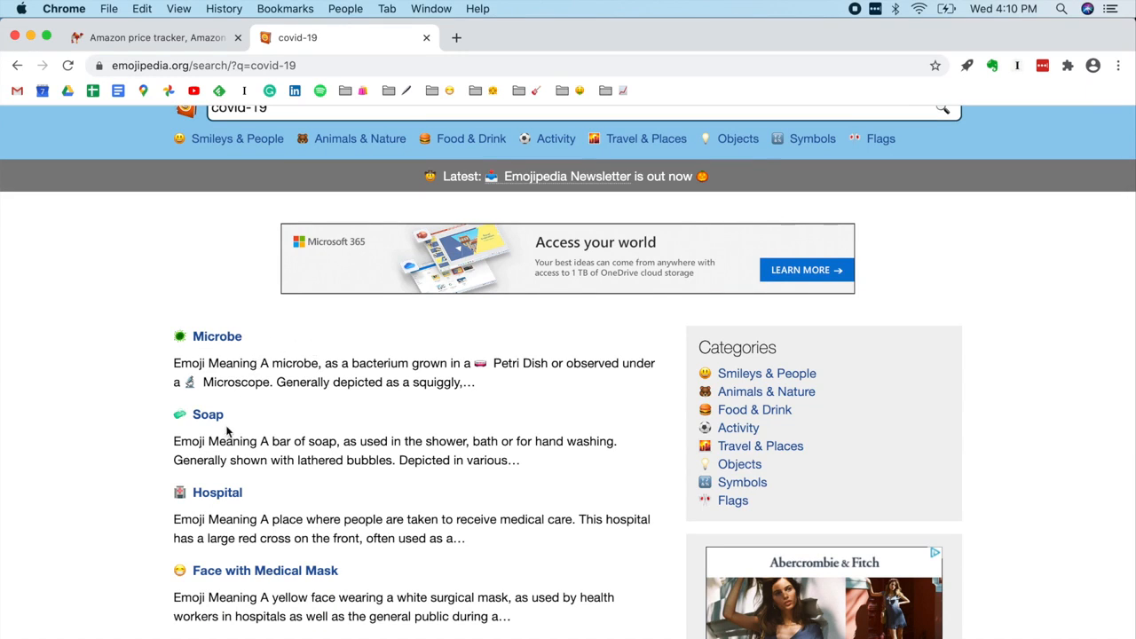
{"action": "mouse_move", "coordinate": [266, 577]}
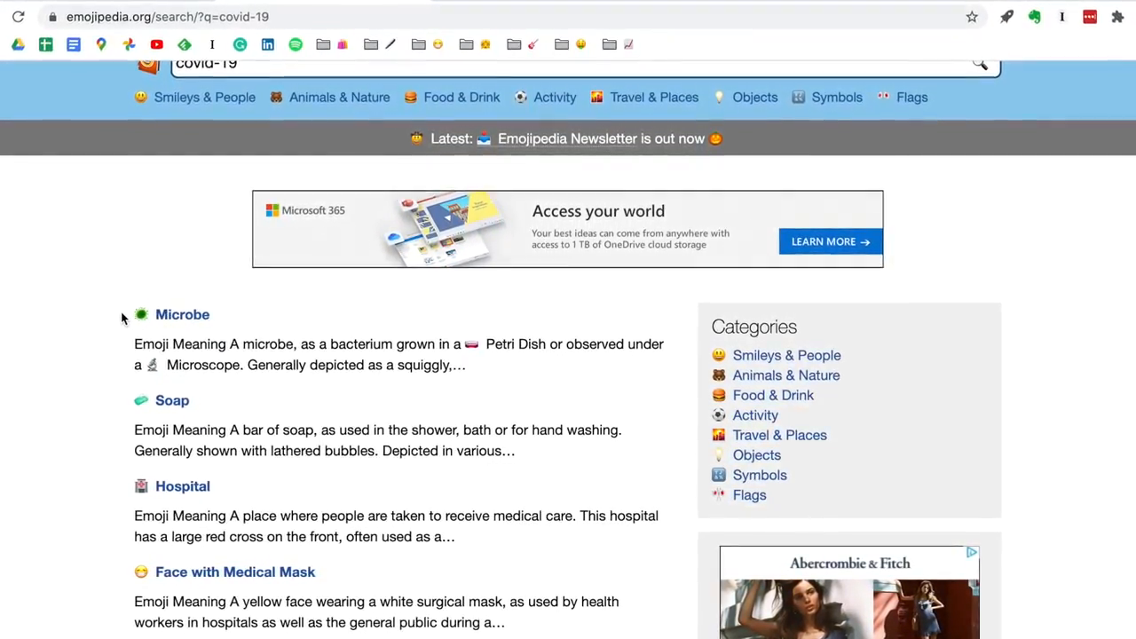
Copy the Microbe emoji from its Emojipedia page
{"action": "left_click", "coordinate": [181, 315]}
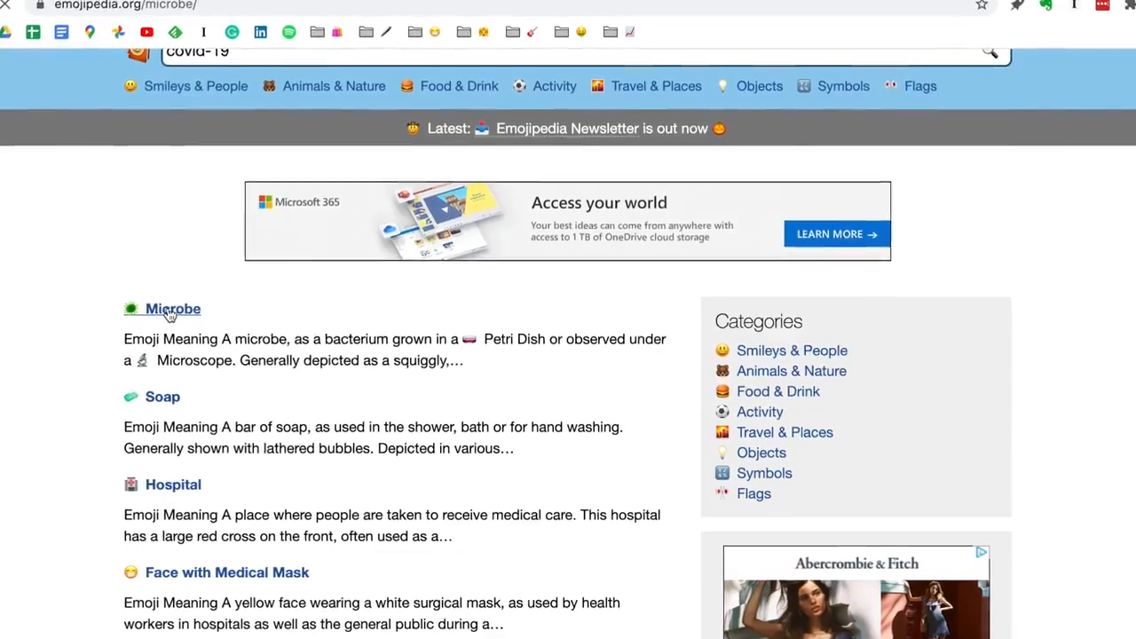
{"action": "left_click", "coordinate": [174, 309]}
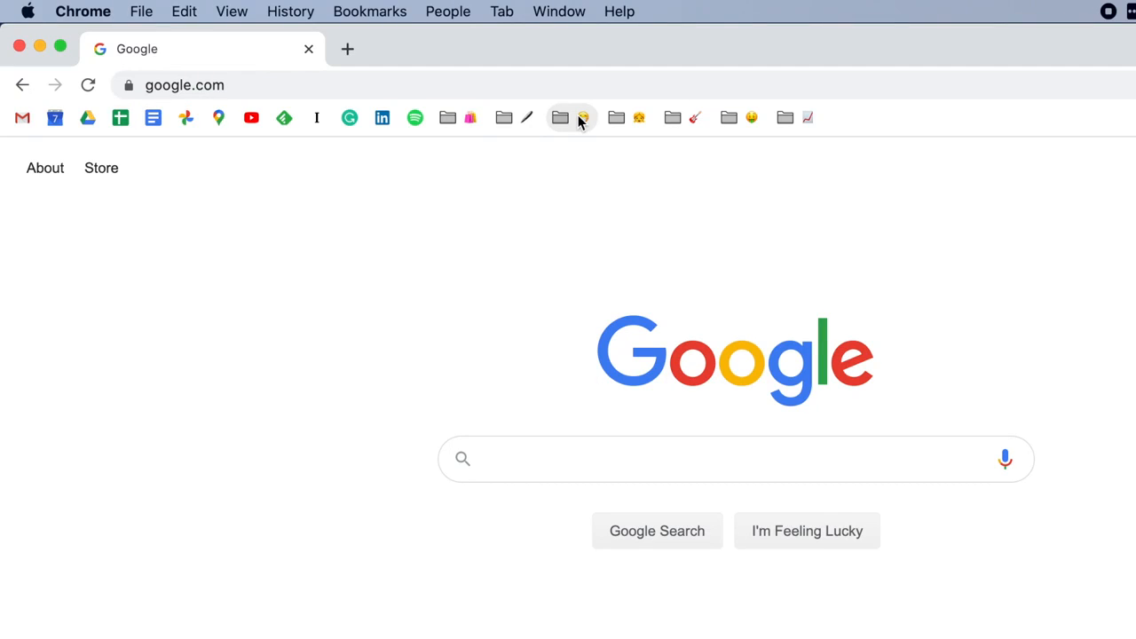
Rename the smiley-emoji COVID folder on the bookmarks bar to the microbe emoji
{"action": "right_click", "coordinate": [561, 117]}
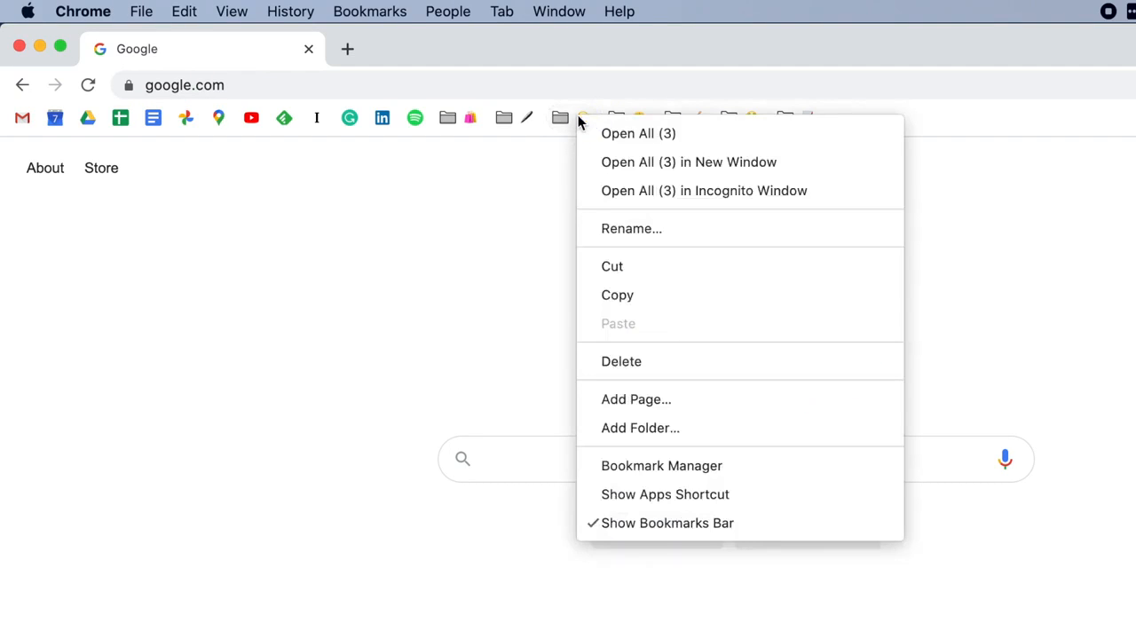
{"action": "mouse_move", "coordinate": [621, 227]}
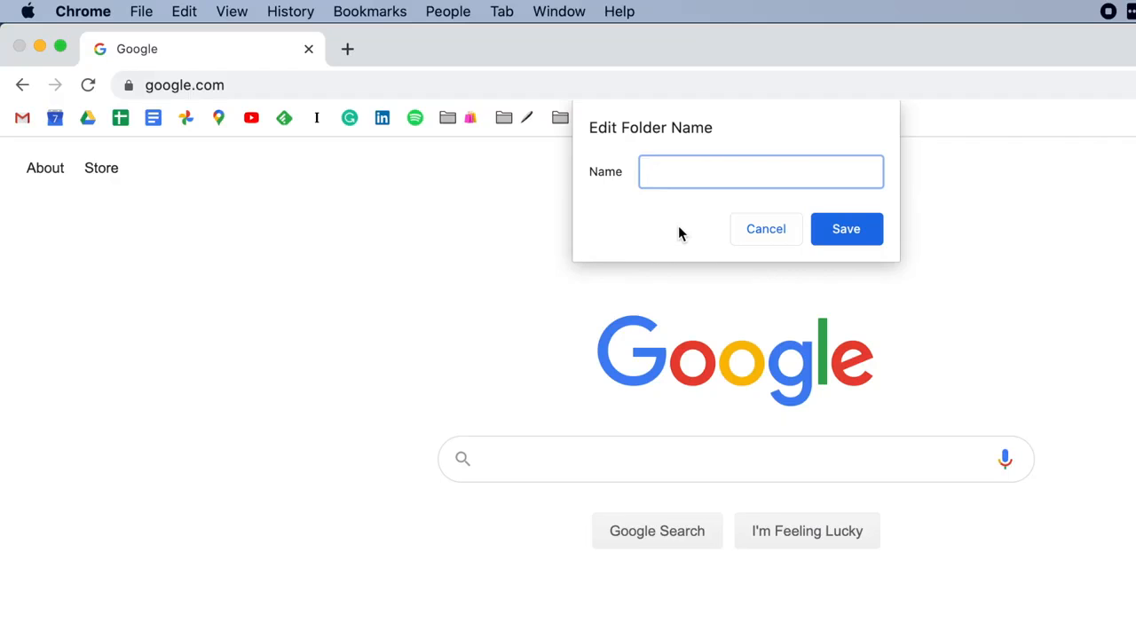
{"action": "type", "text": "🌱"}
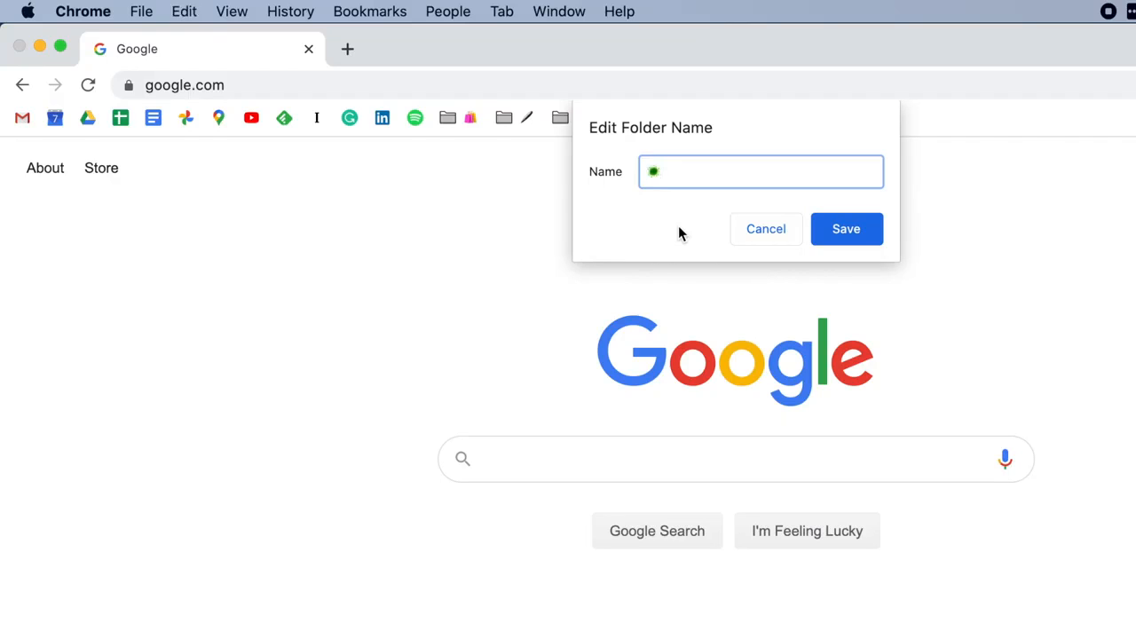
{"action": "left_click", "coordinate": [845, 227]}
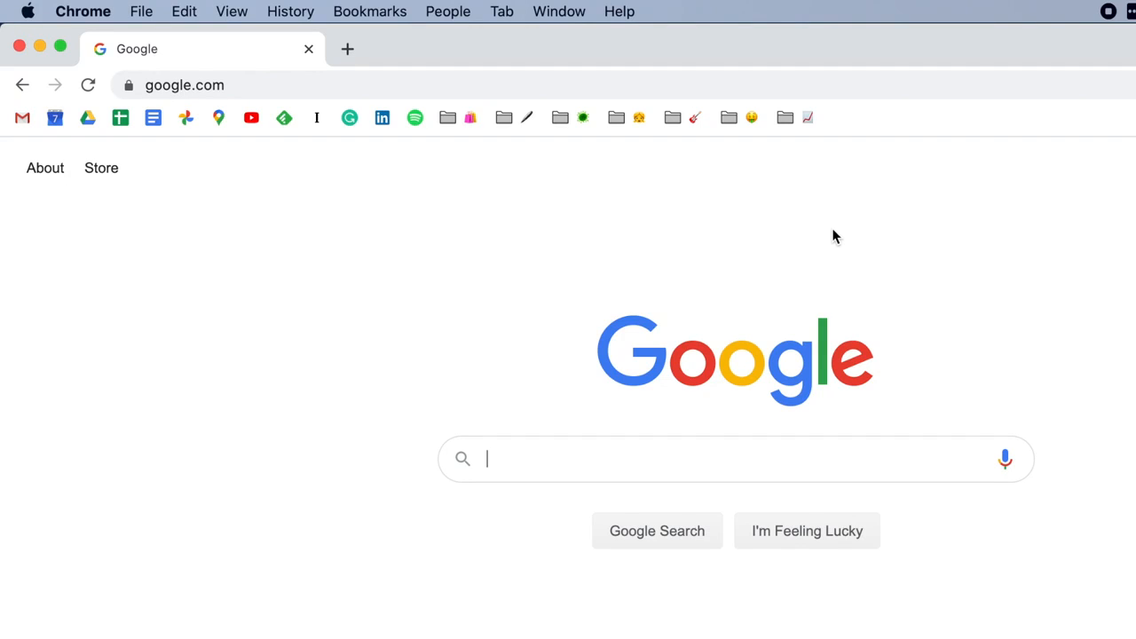
{"action": "mouse_move", "coordinate": [586, 138]}
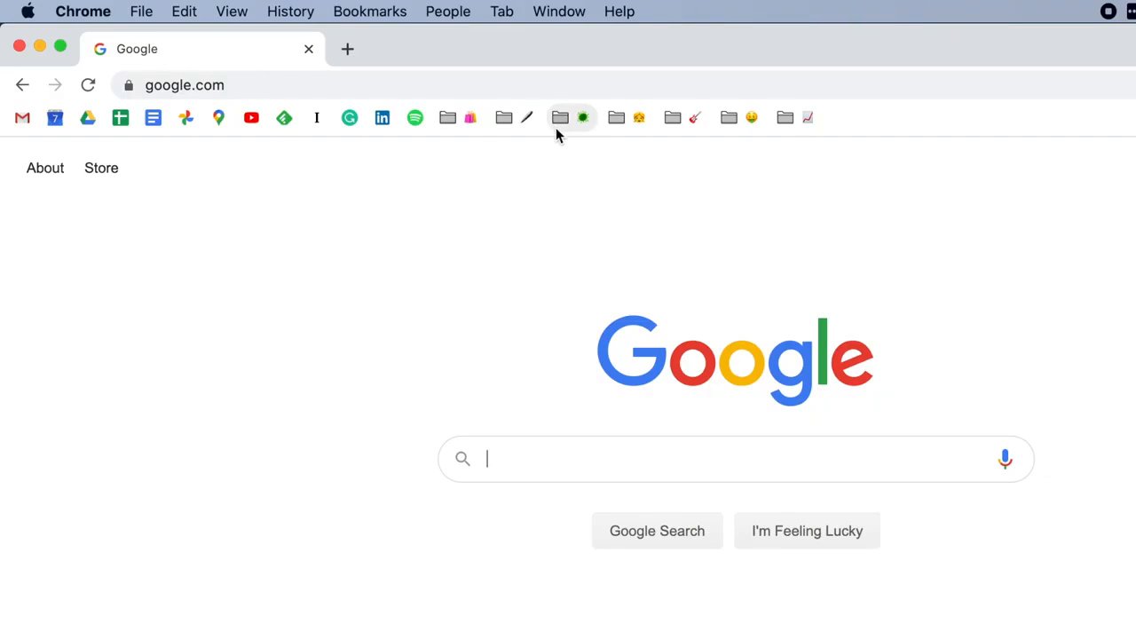
{"action": "left_click", "coordinate": [561, 117]}
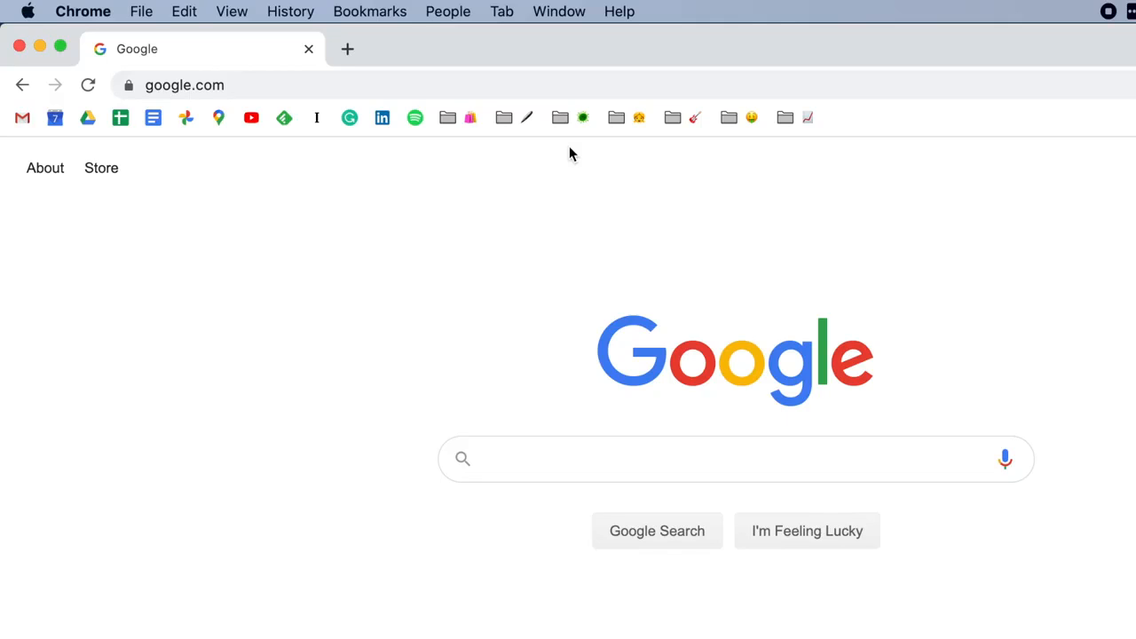
{"action": "mouse_move", "coordinate": [898, 119]}
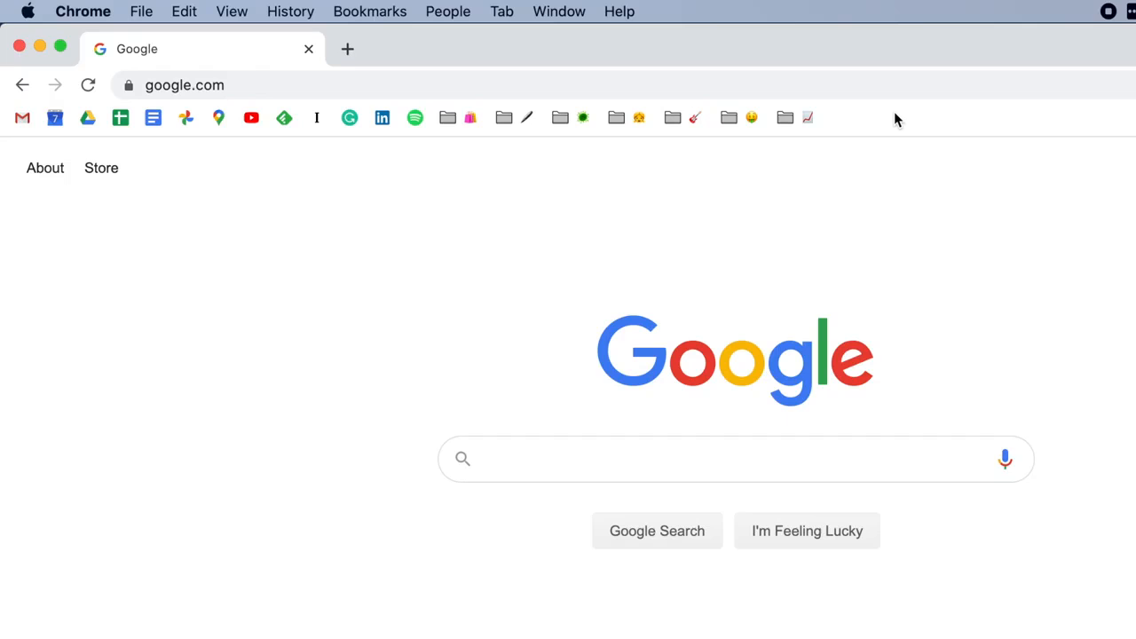
{"action": "mouse_move", "coordinate": [888, 126]}
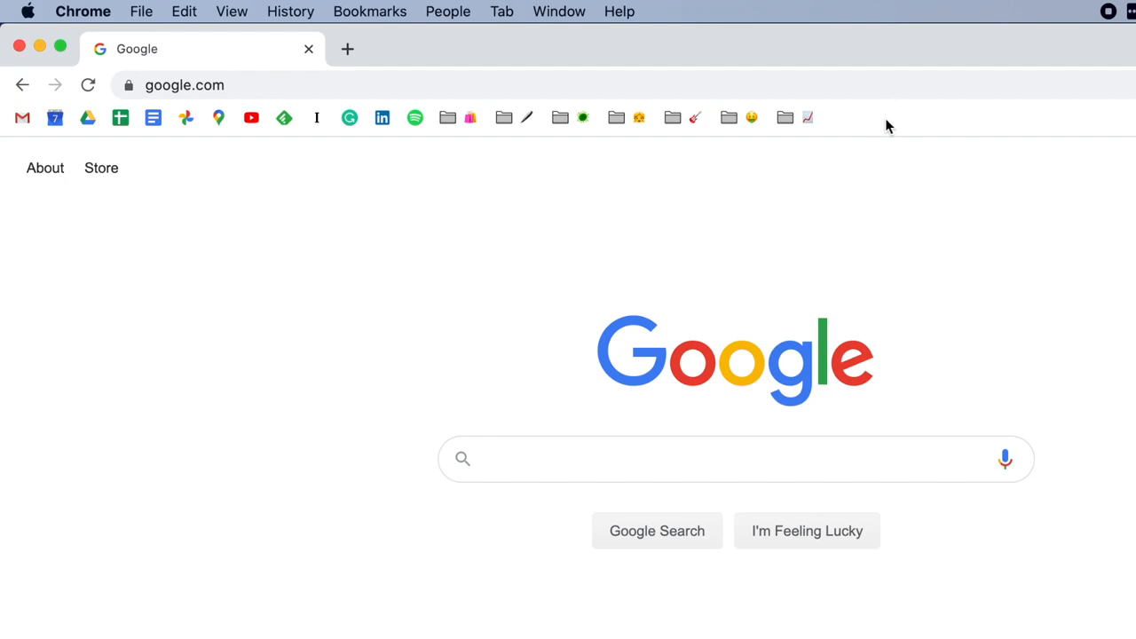
Add a new bookmarks-bar folder named with the microbe emoji
{"action": "right_click", "coordinate": [888, 124]}
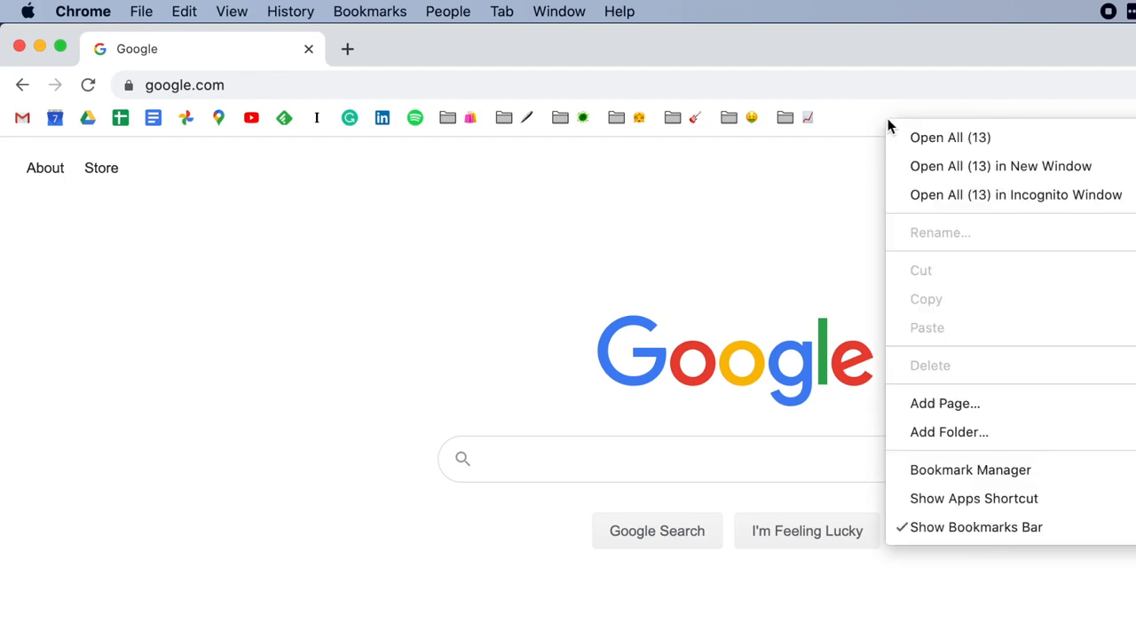
{"action": "mouse_move", "coordinate": [920, 440]}
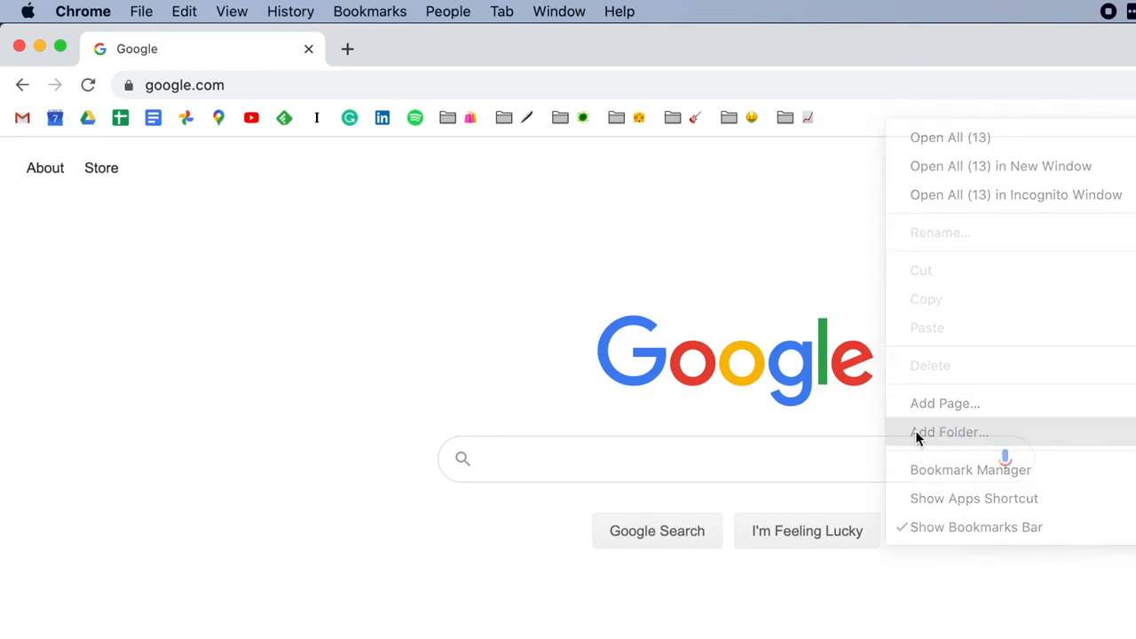
{"action": "left_click", "coordinate": [948, 433]}
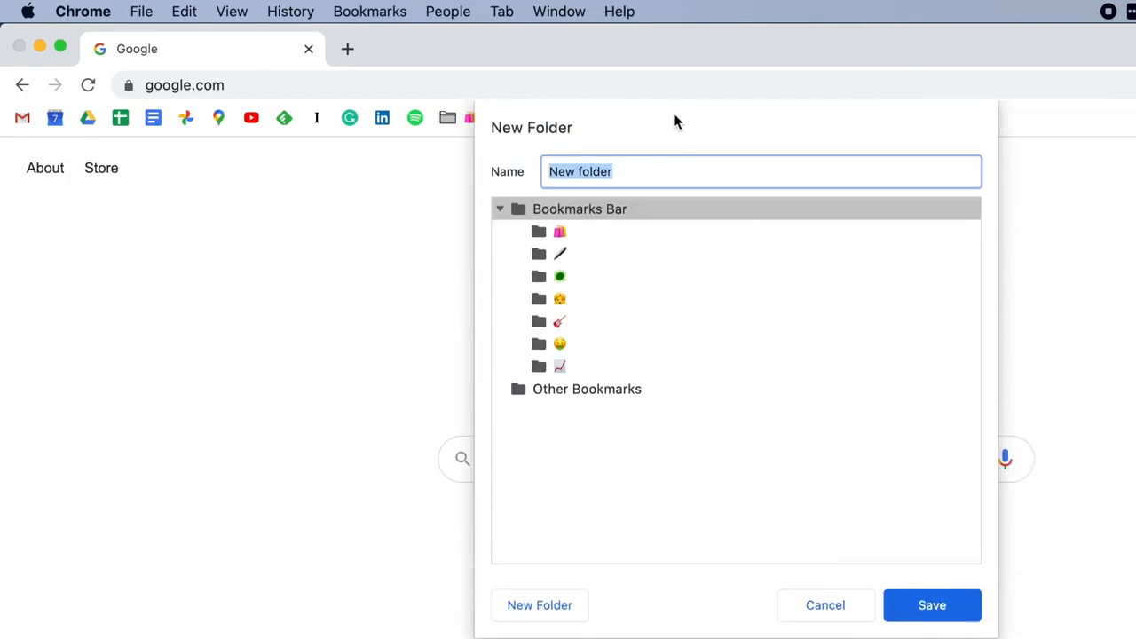
{"action": "mouse_move", "coordinate": [659, 171]}
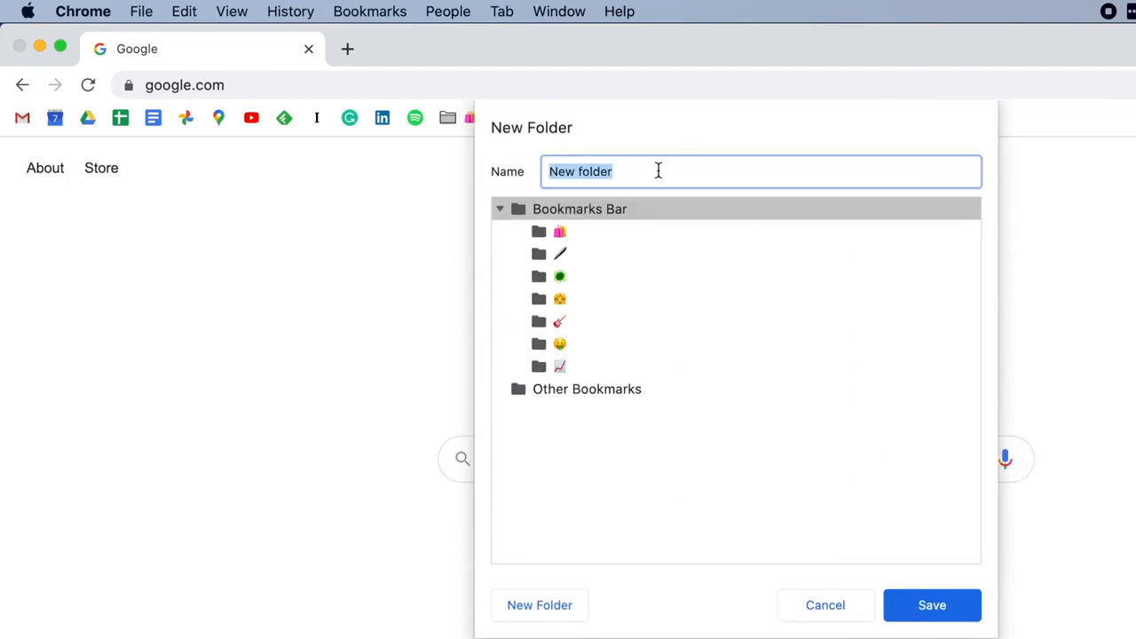
{"action": "key", "text": "Delete"}
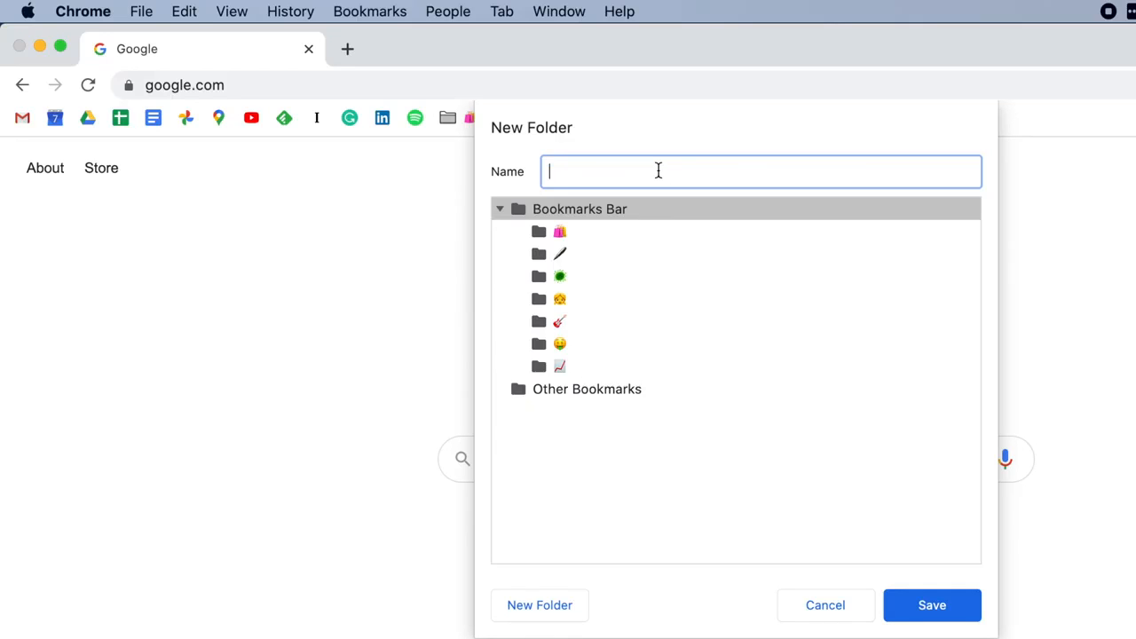
{"action": "type", "text": "🌱"}
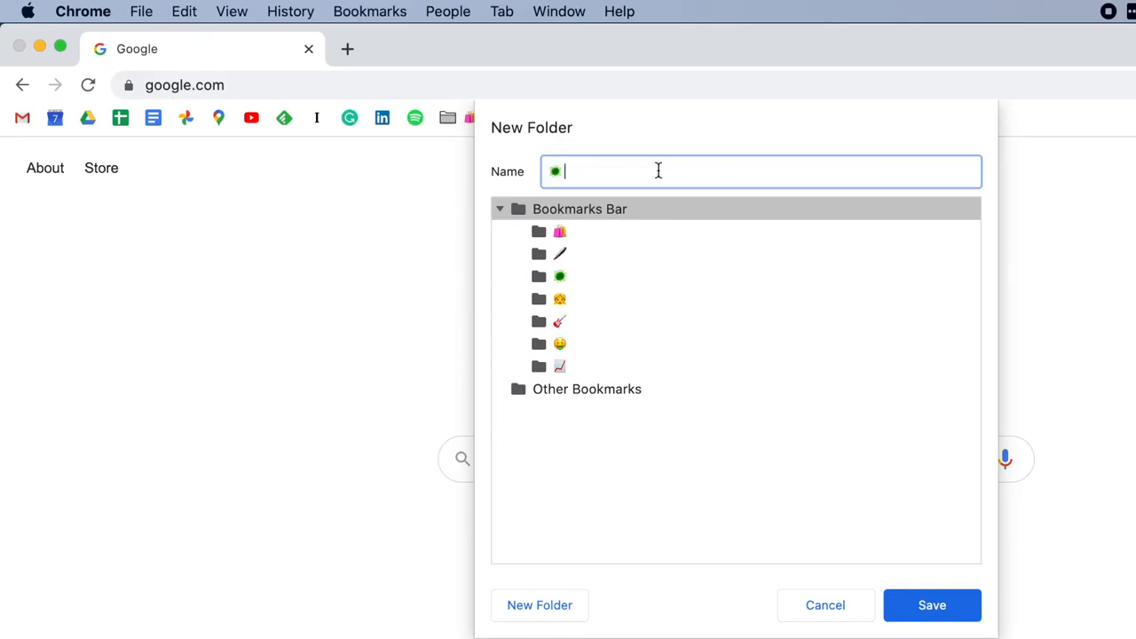
{"action": "mouse_move", "coordinate": [920, 621]}
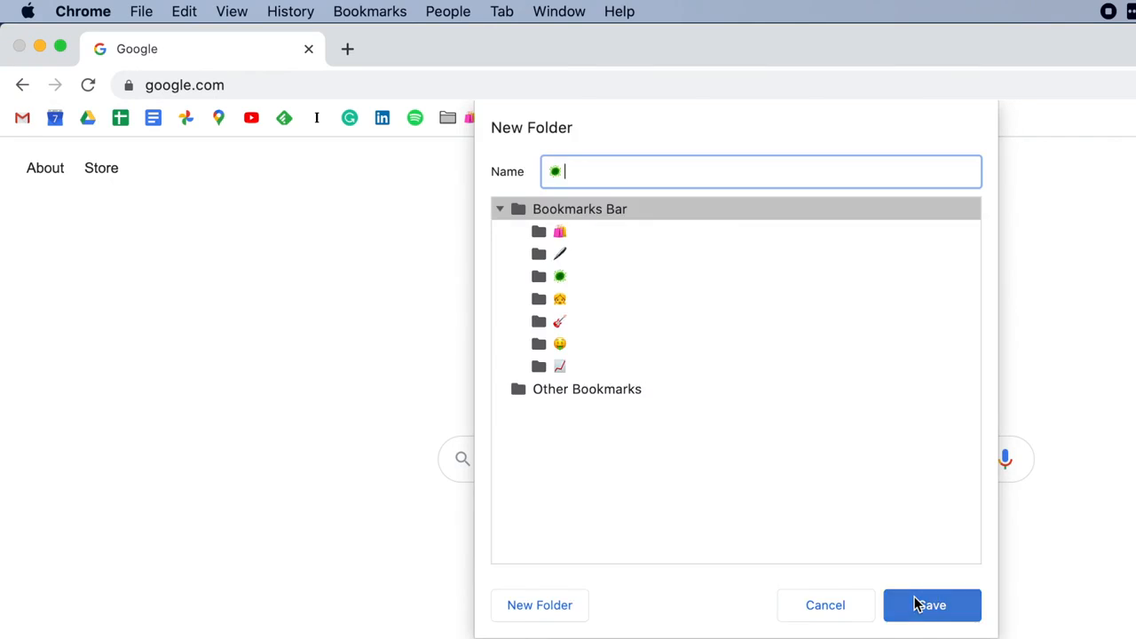
{"action": "left_click", "coordinate": [931, 606]}
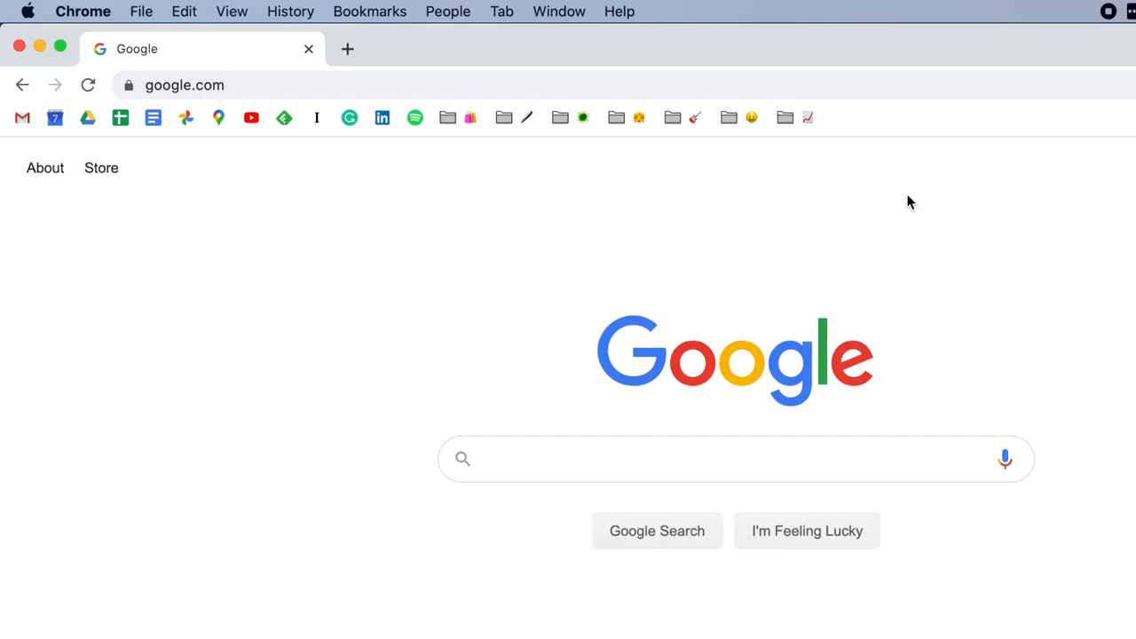
{"action": "mouse_move", "coordinate": [901, 156]}
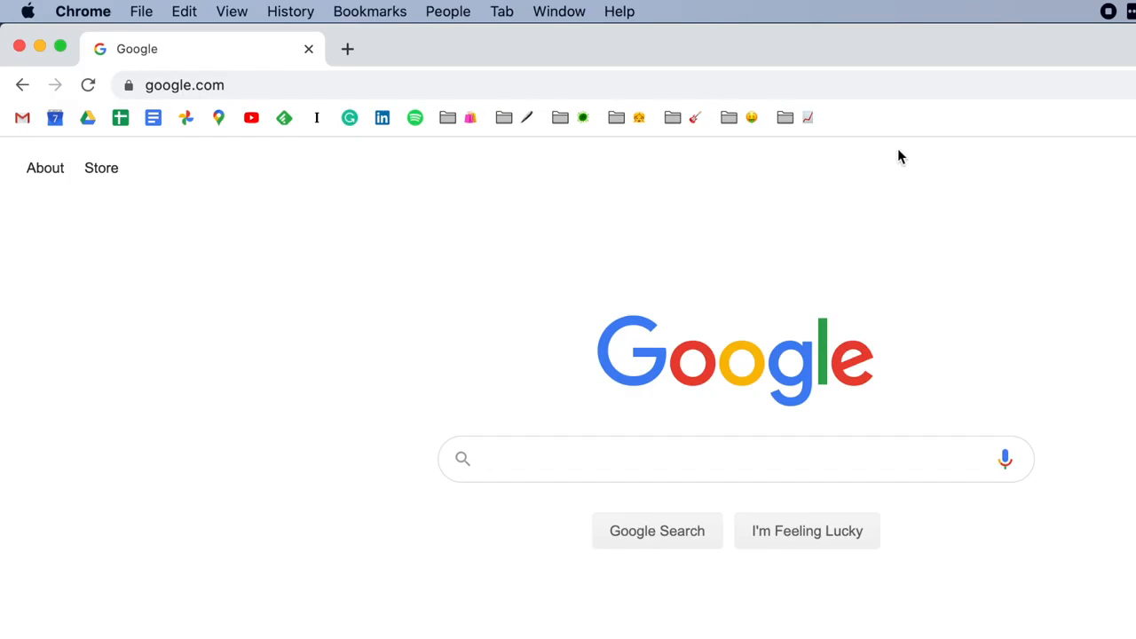
{"action": "mouse_move", "coordinate": [891, 123]}
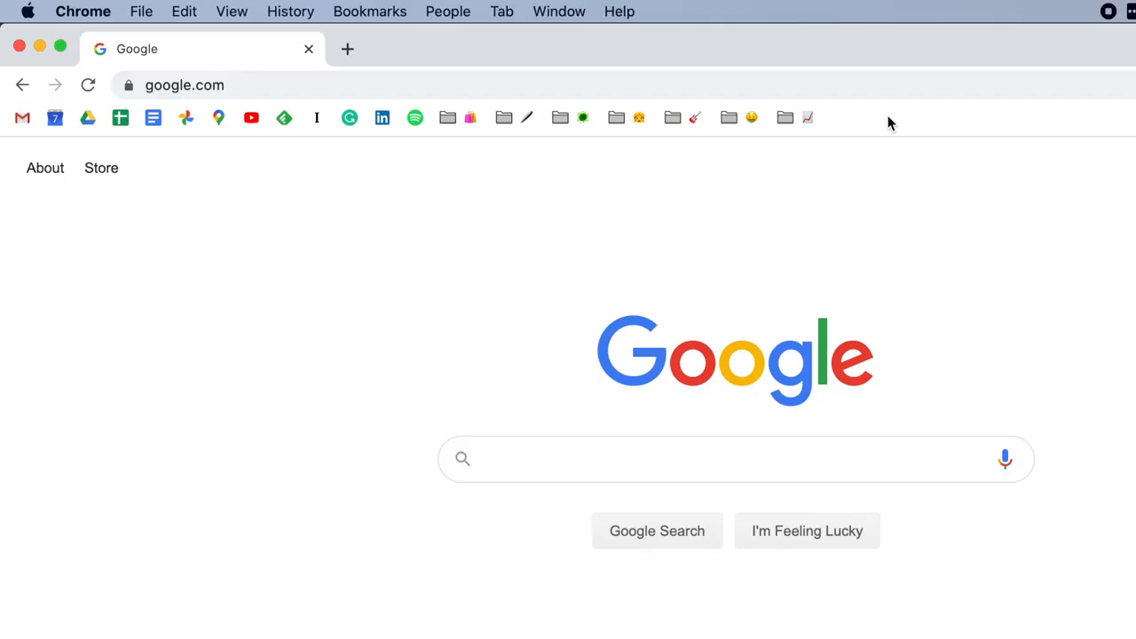
Show the emoji-named folders under Bookmarks Bar in the Bookmark Manager
{"action": "right_click", "coordinate": [891, 121]}
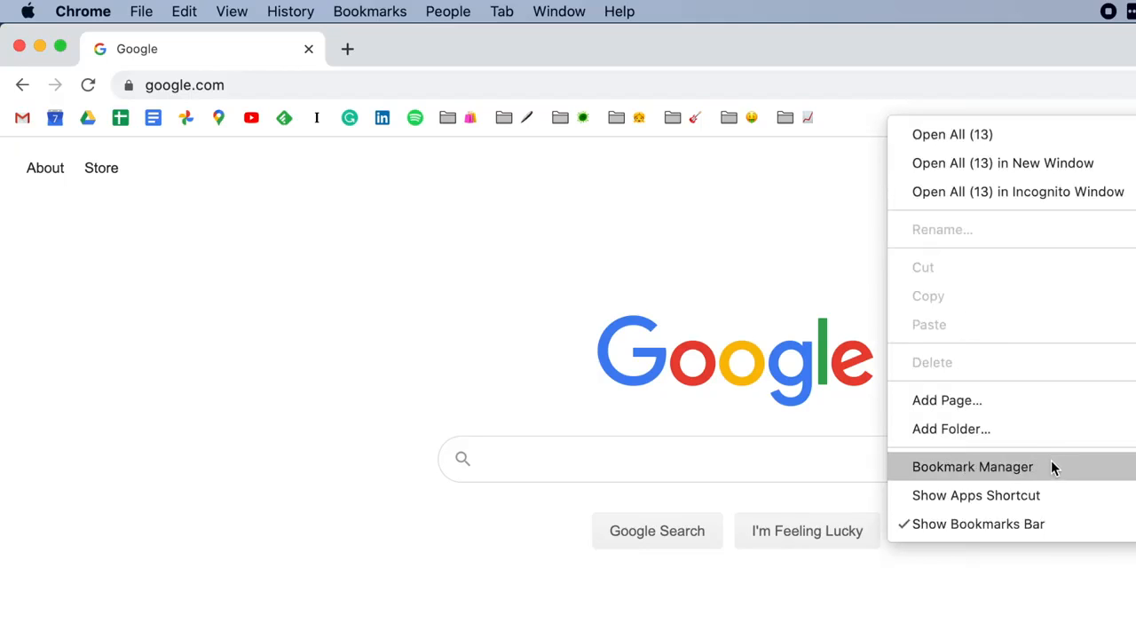
{"action": "left_click", "coordinate": [973, 467]}
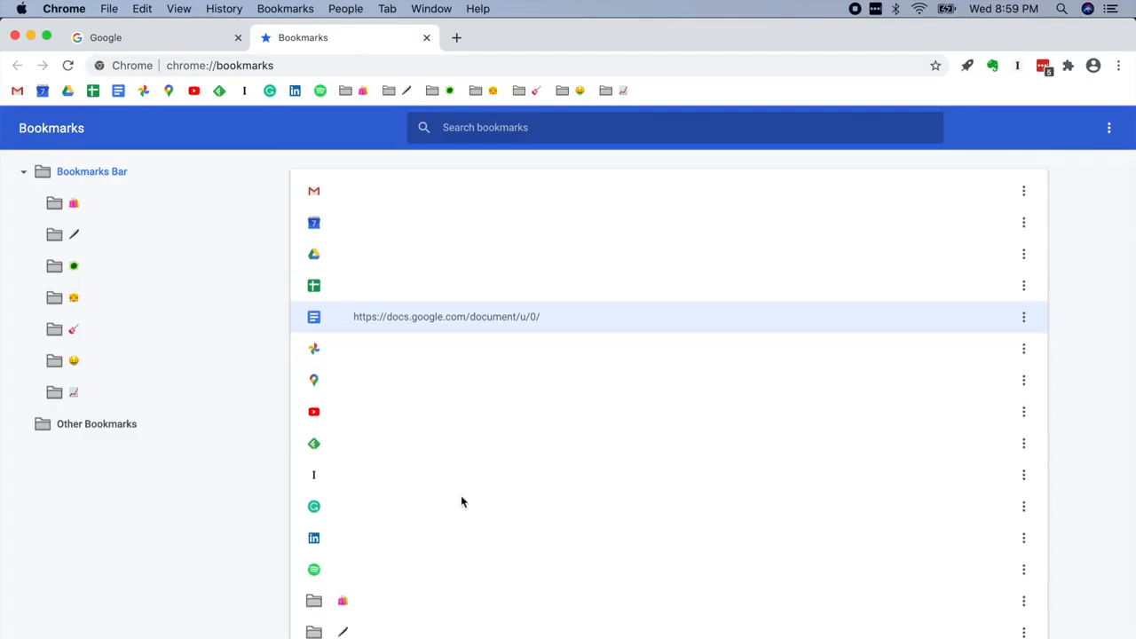
{"action": "mouse_move", "coordinate": [44, 217]}
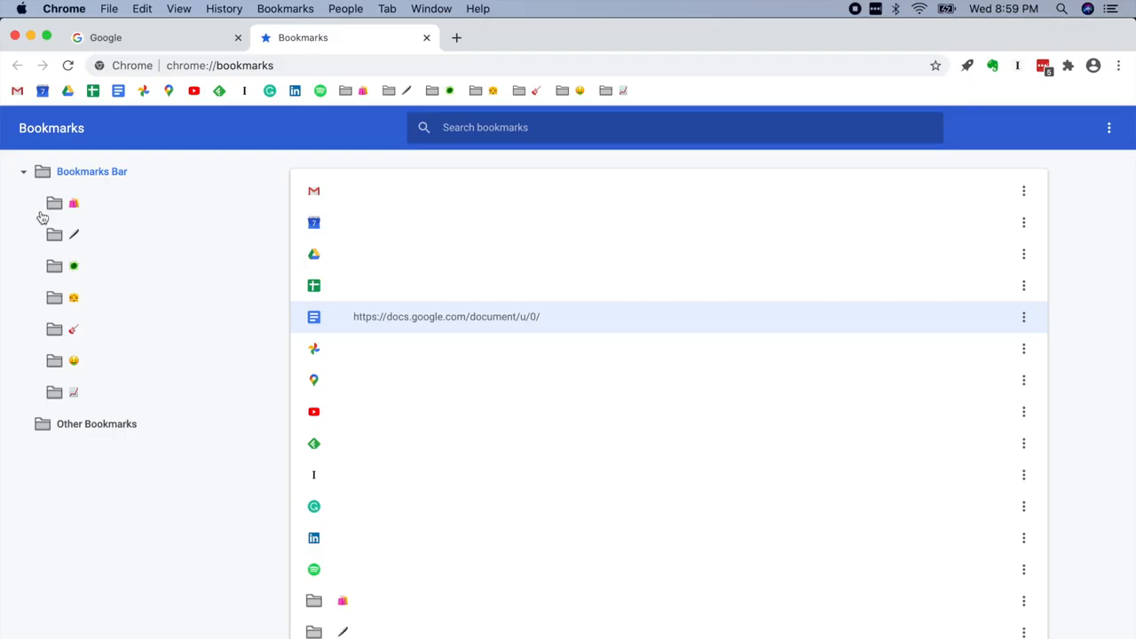
{"action": "left_click", "coordinate": [24, 171]}
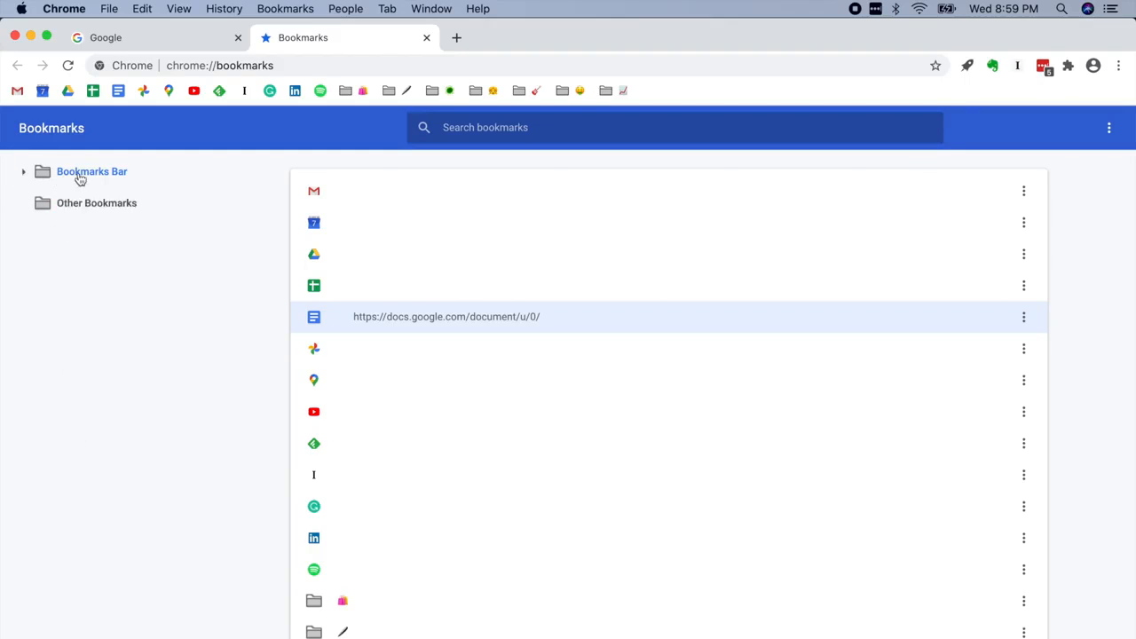
{"action": "left_click", "coordinate": [96, 202]}
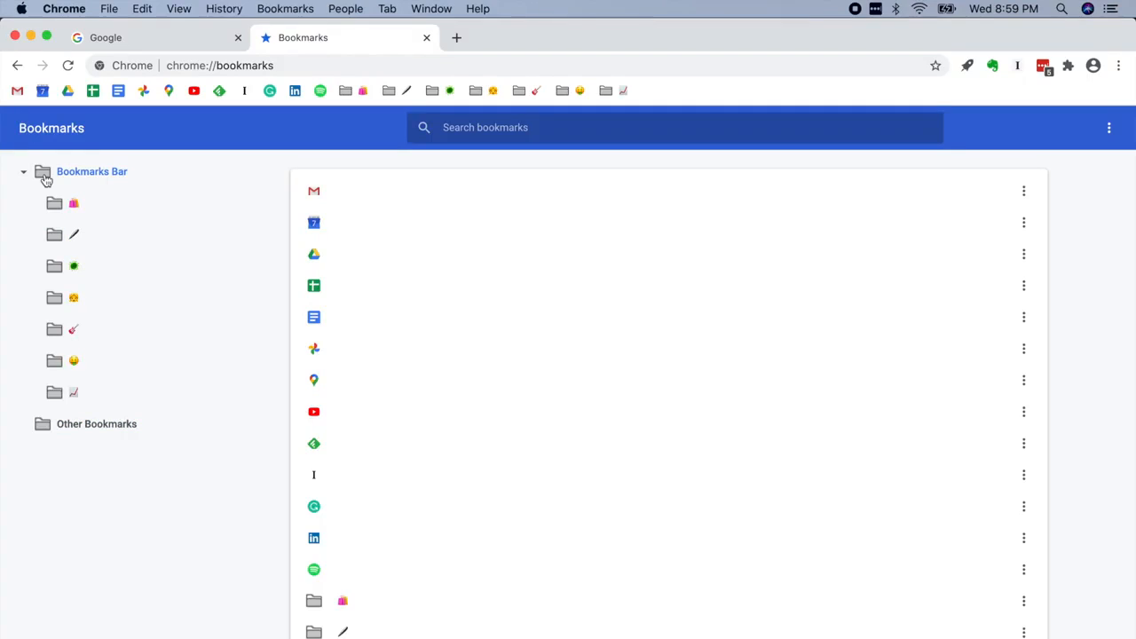
{"action": "mouse_move", "coordinate": [1023, 192]}
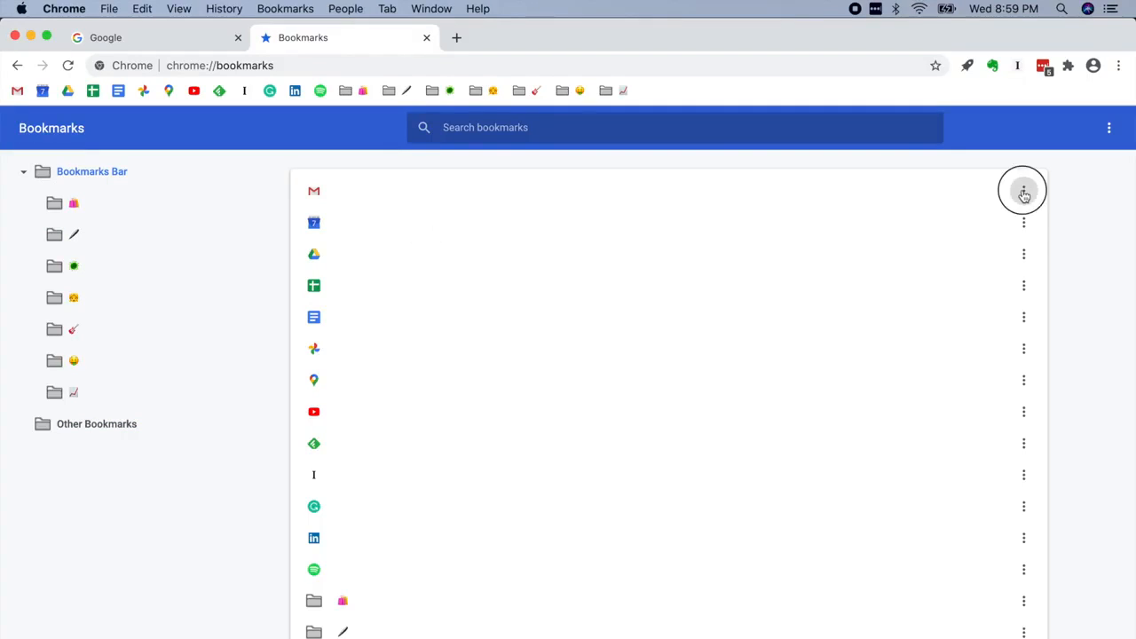